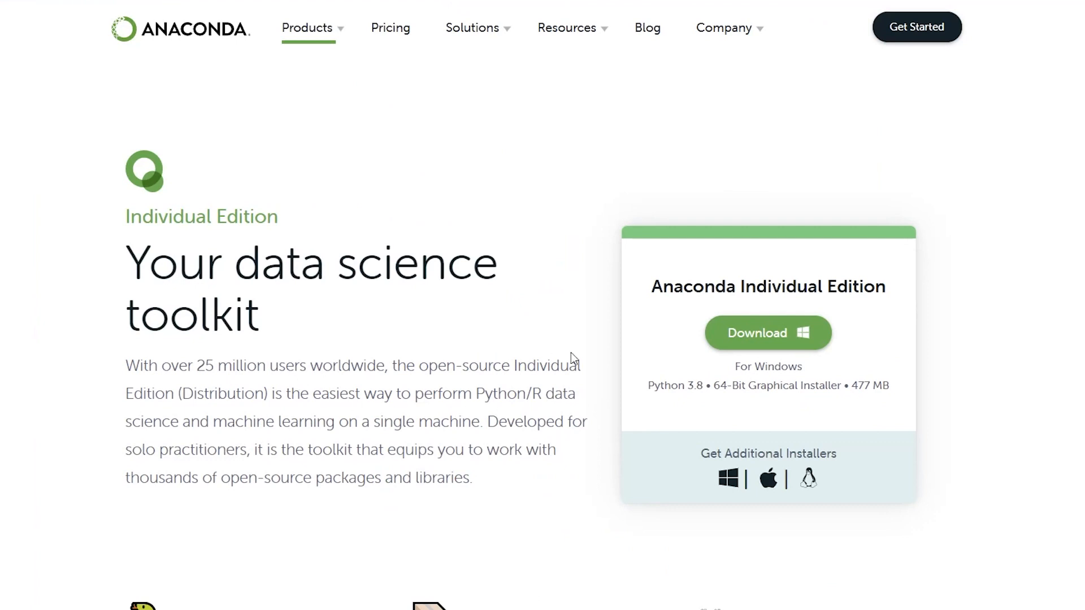
mouse_move(548, 469)
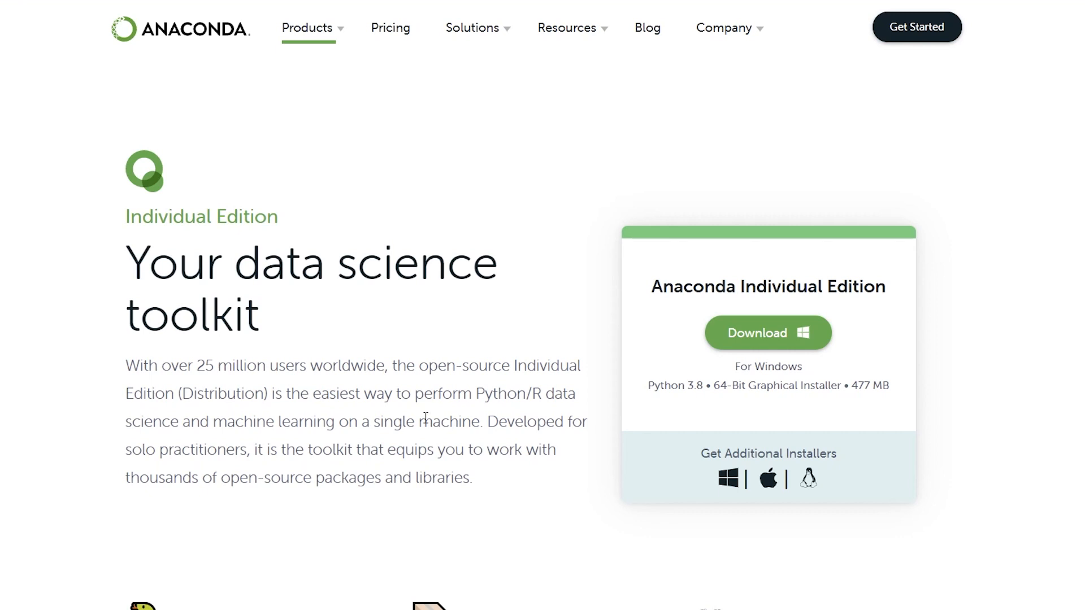
List the conda environments and create a 'test' environment with Python 3.7.
scroll(down, 3)
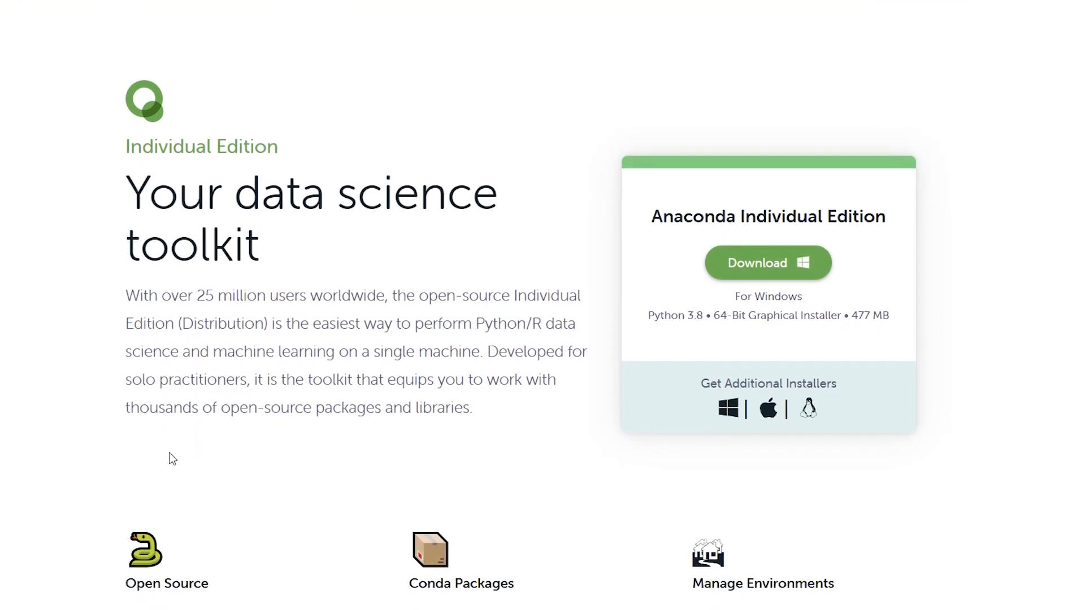
click(767, 263)
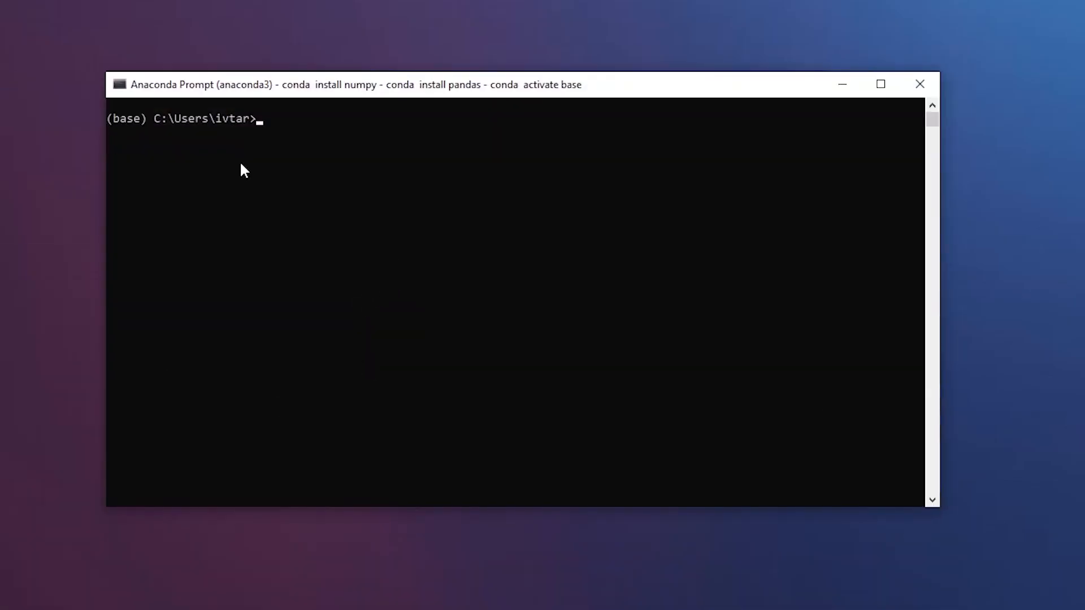
text(conda)
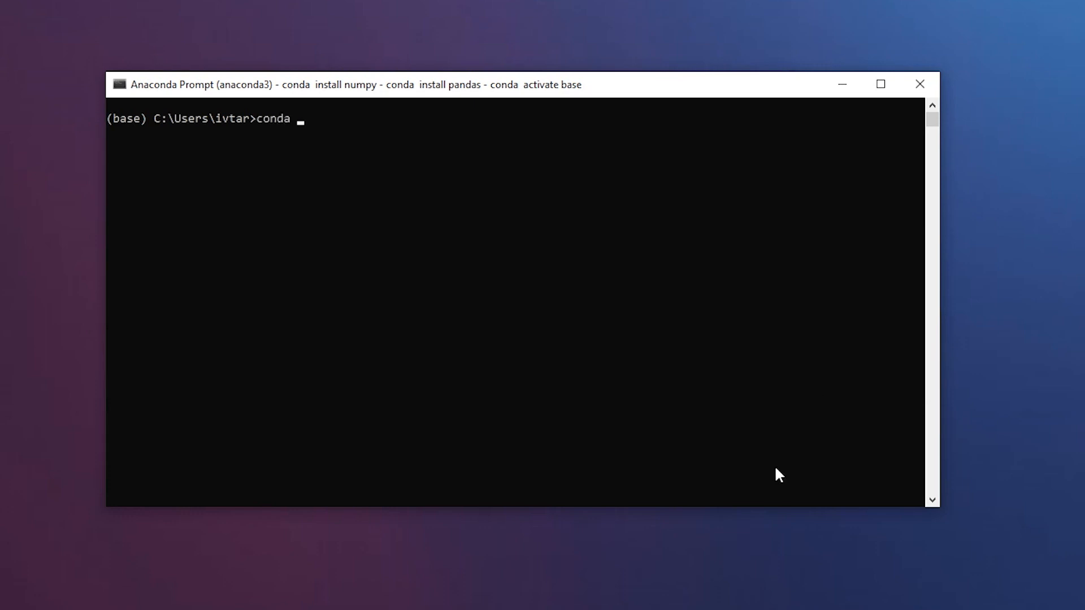
text(env list)
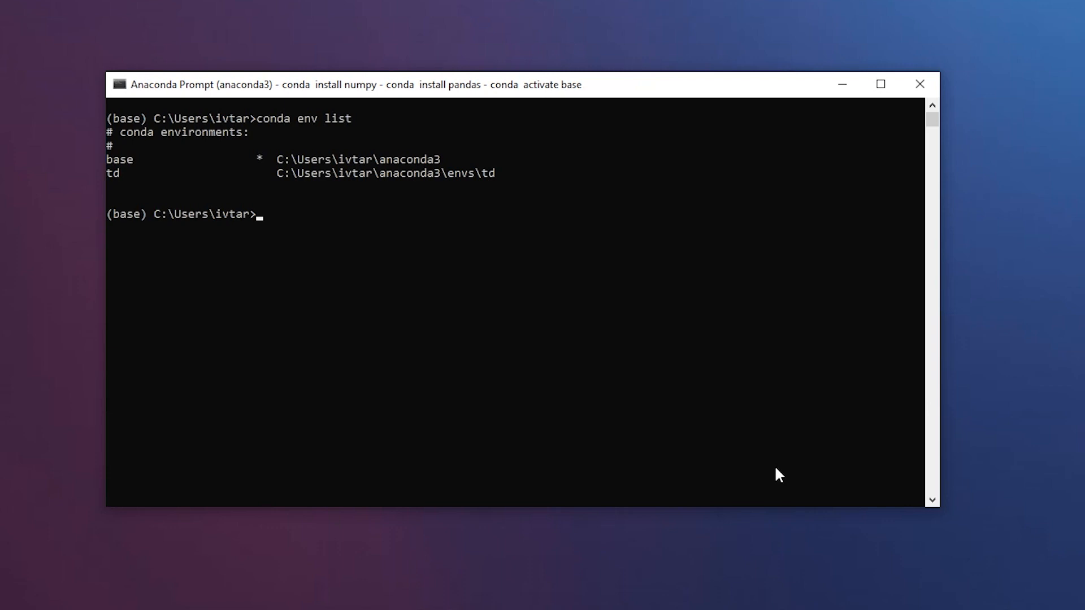
text(conda create -n test pytho)
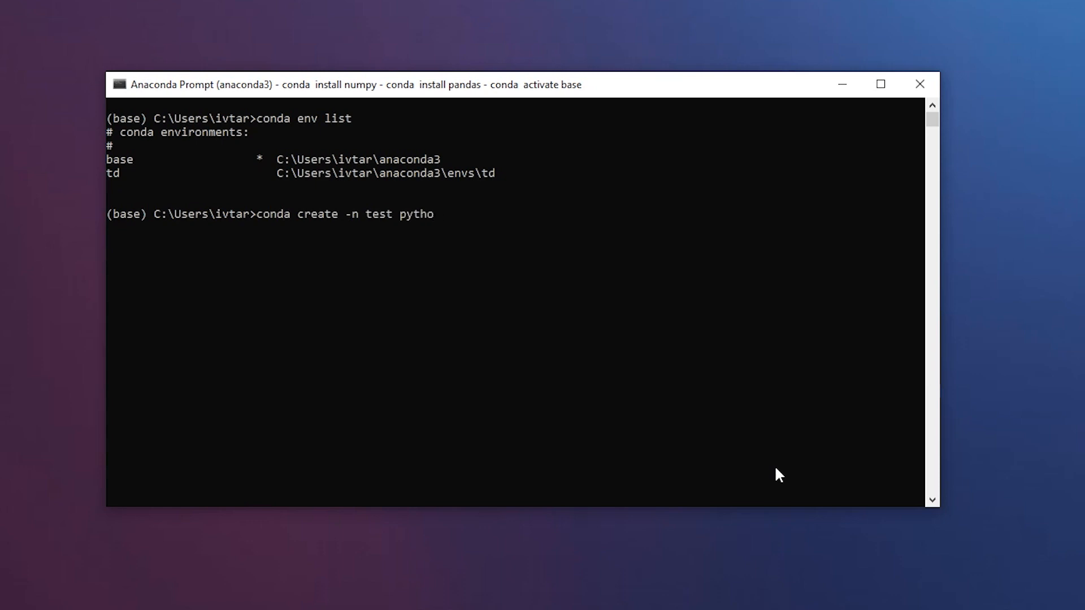
text(n=)
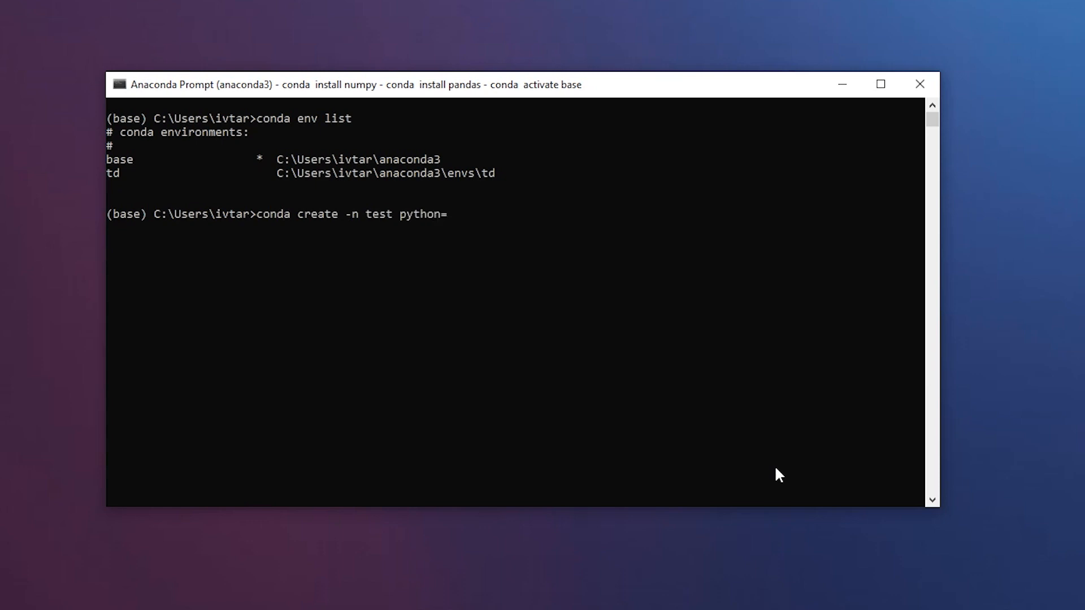
text(3.)
text(y)
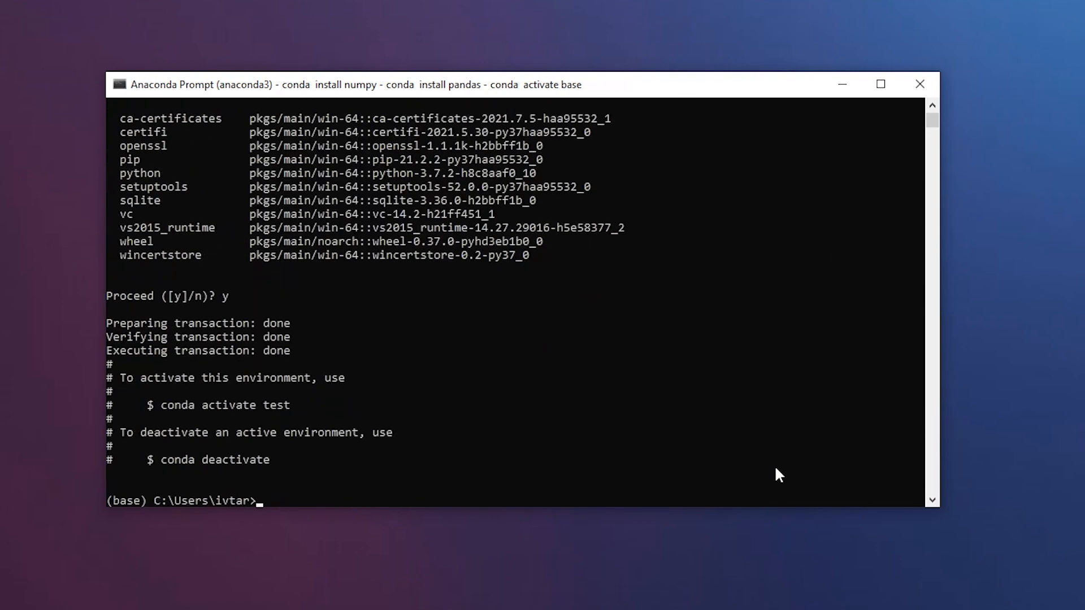
Confirm the creation, activate the test environment and list its packages.
text(conda)
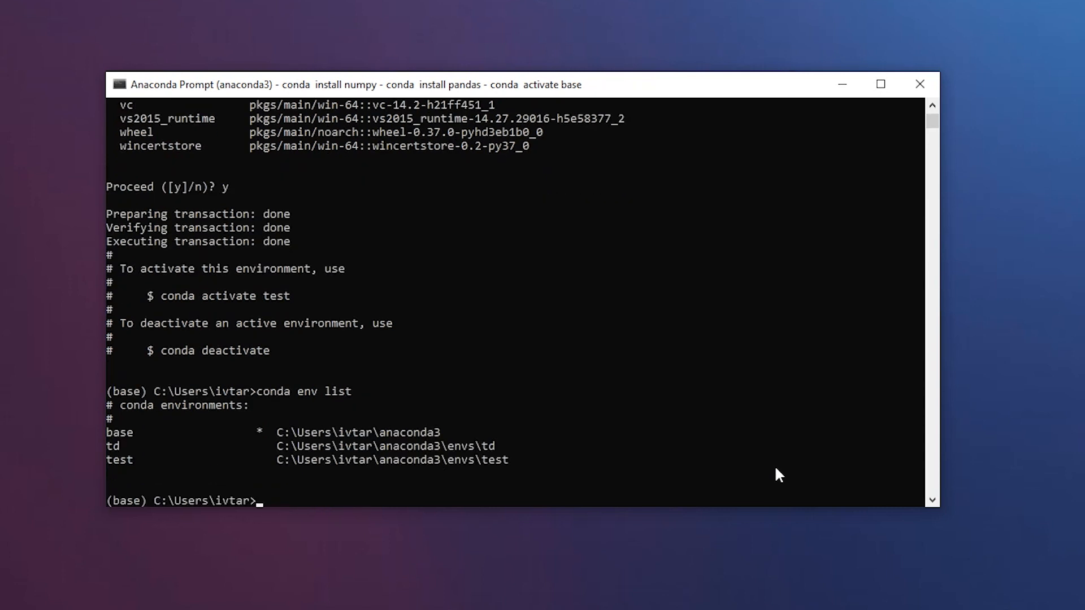
text(conda)
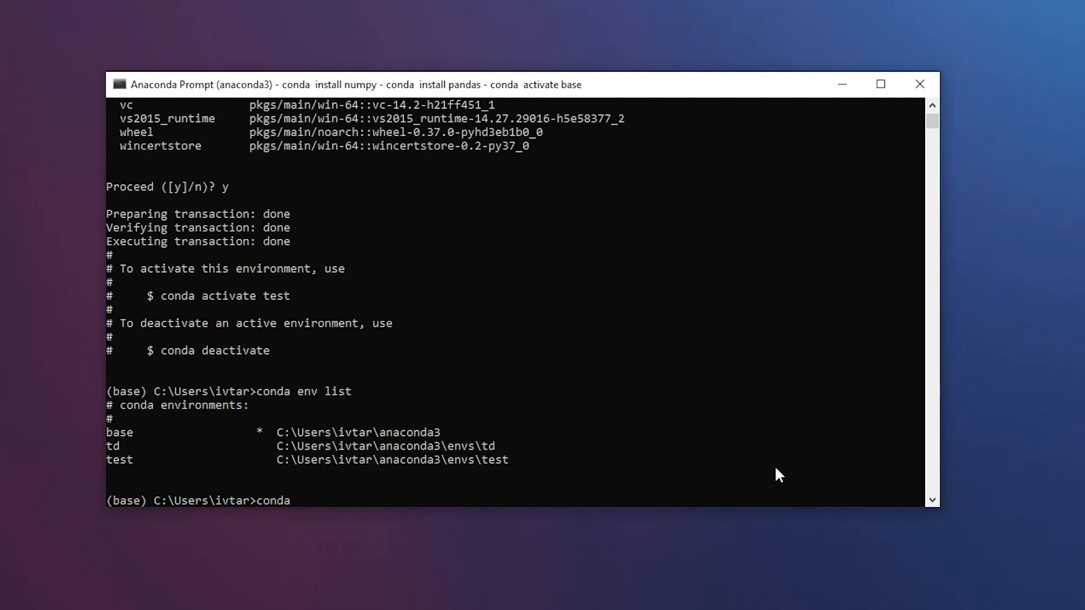
text(activa)
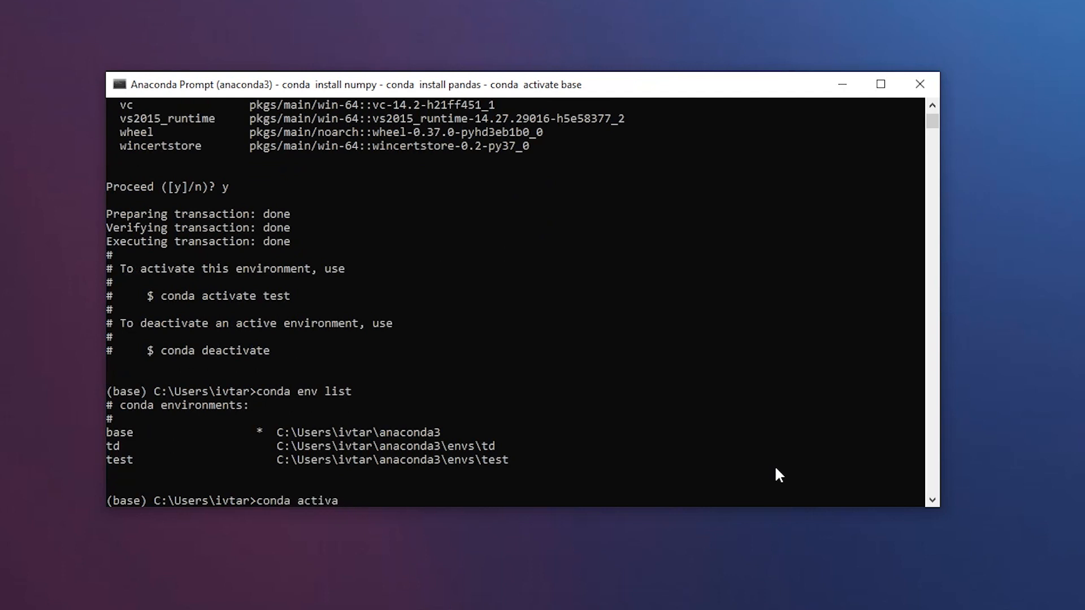
key(Enter)
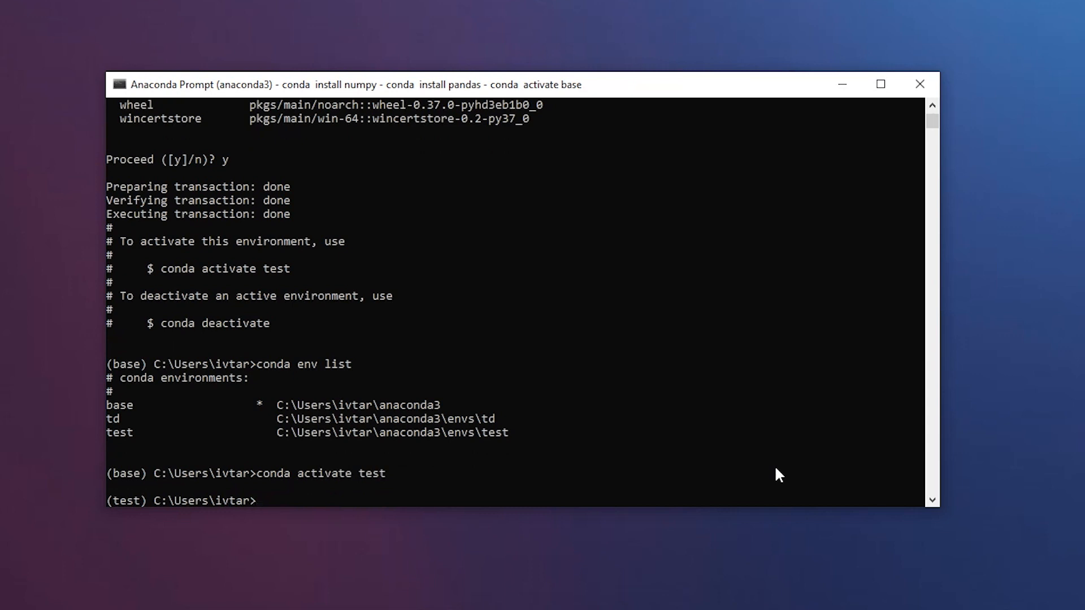
text(conda list)
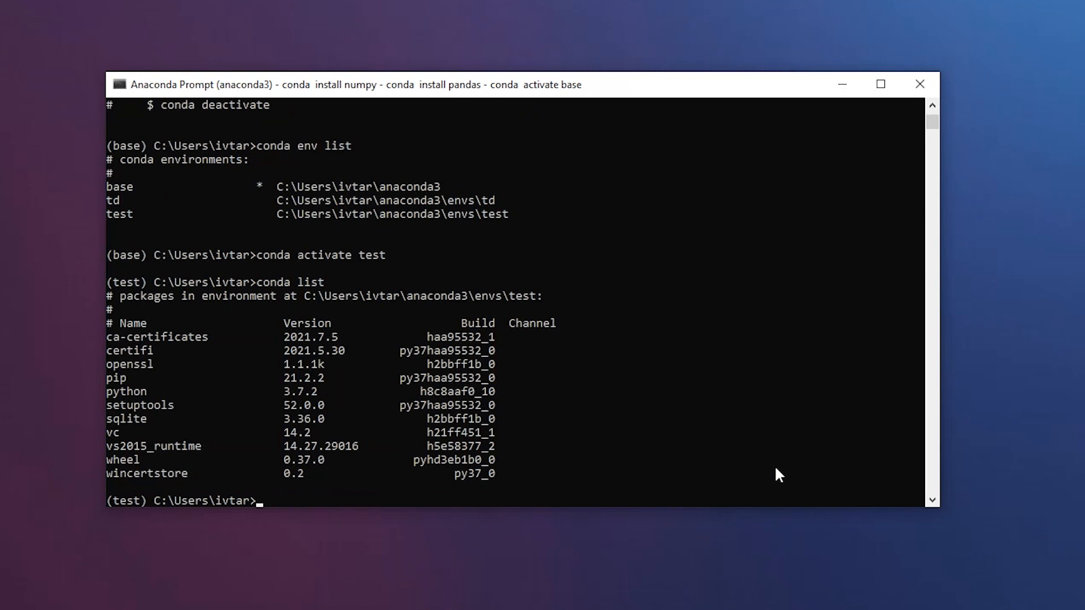
Install numpy into the test environment, then try conda install svgpathtools.
text(conda install nump)
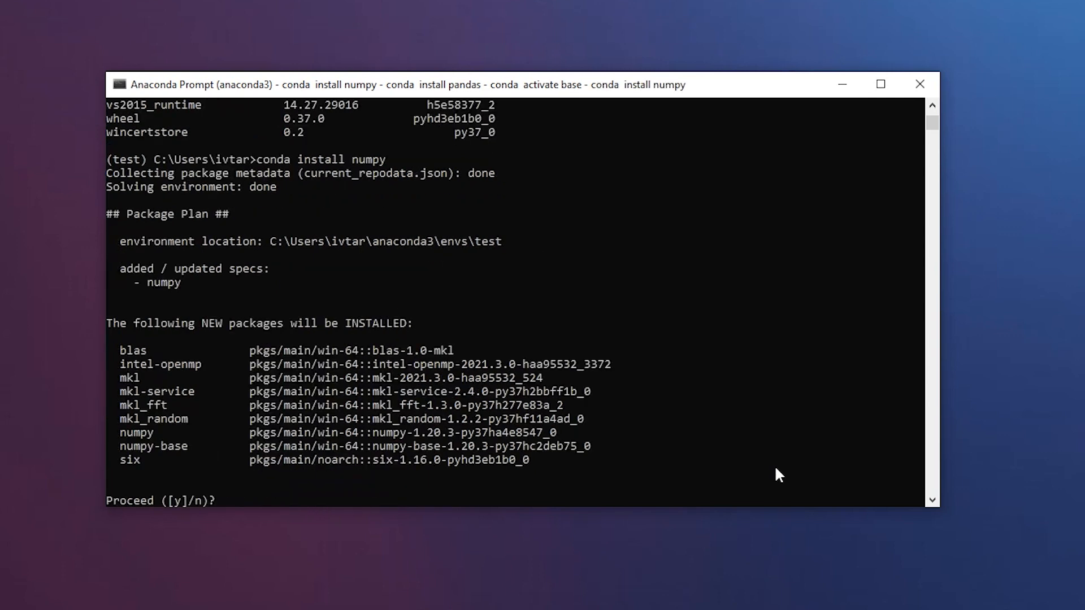
text(y)
text(conda list)
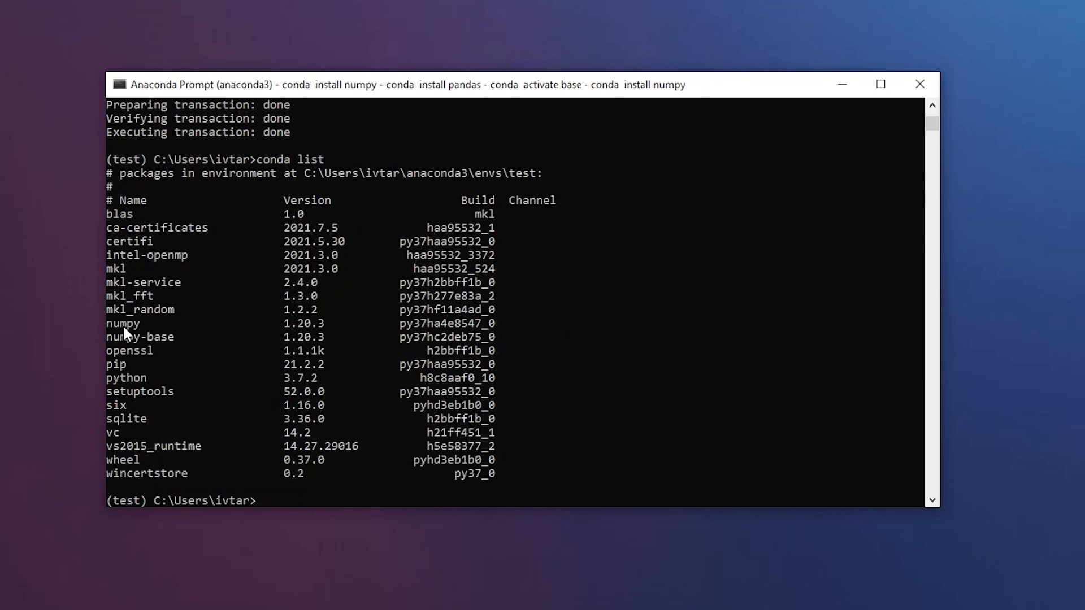
text(conda install svgpathtools)
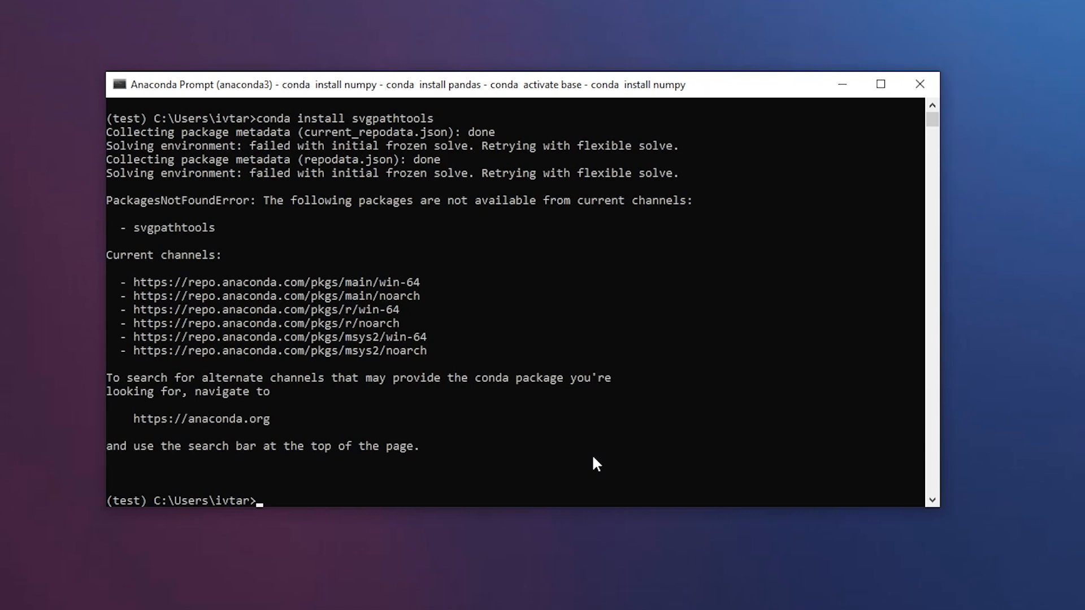
mouse_move(277, 272)
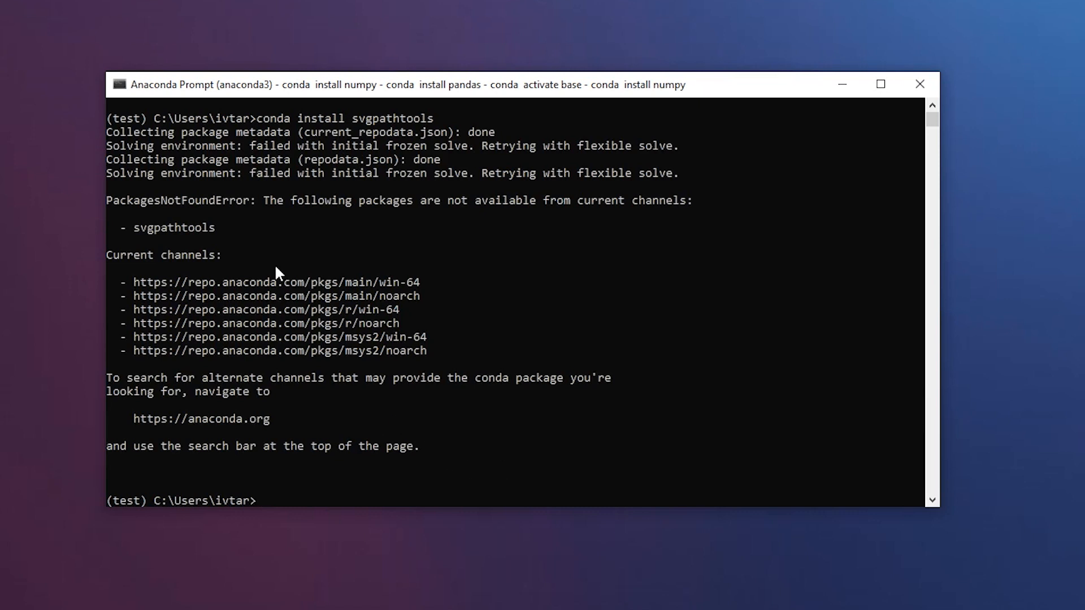
mouse_move(638, 203)
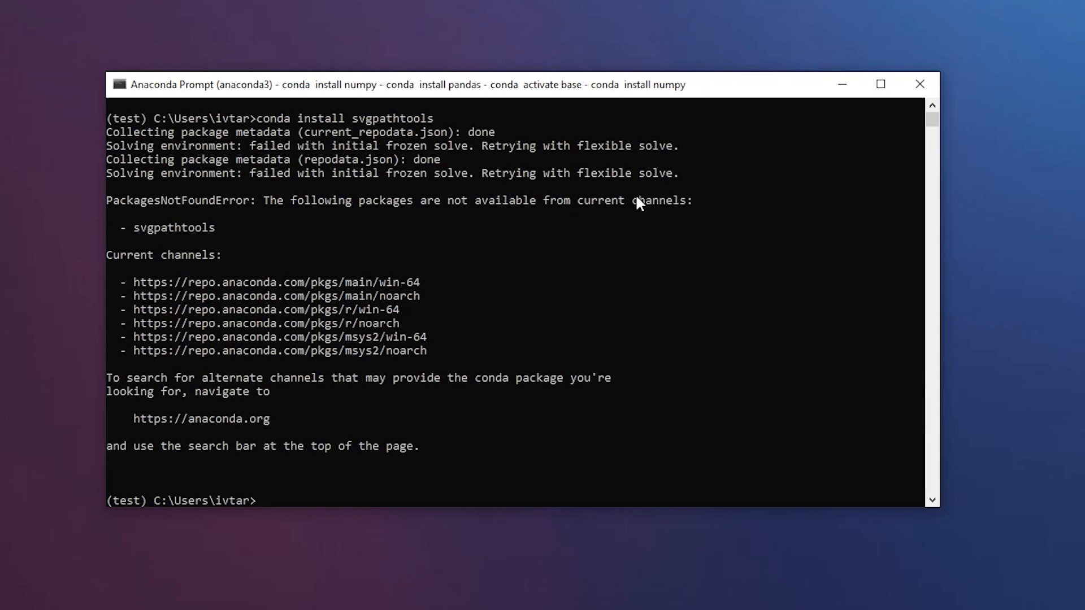
Install svgpathtools via pip, bringing in svgwrite 1.4.1.
text(pip)
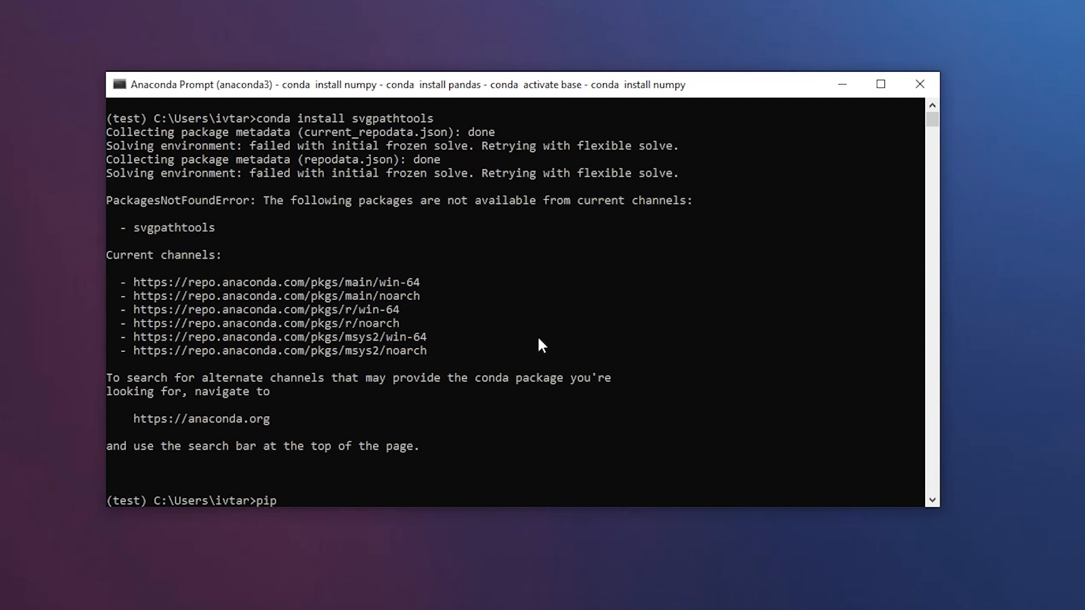
text(install svgpath)
text(conda list)
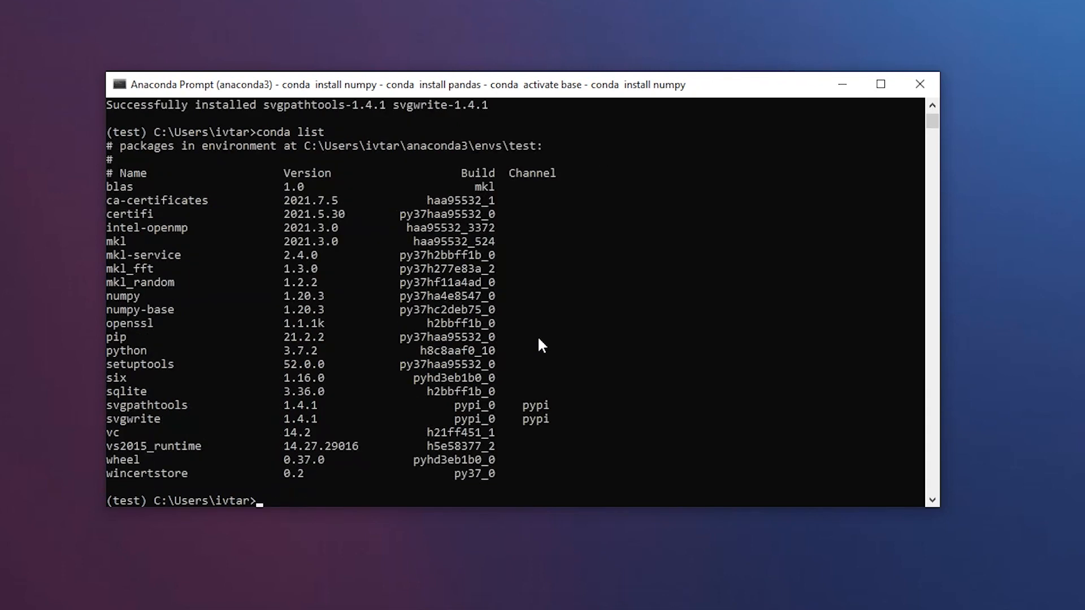
mouse_move(555, 412)
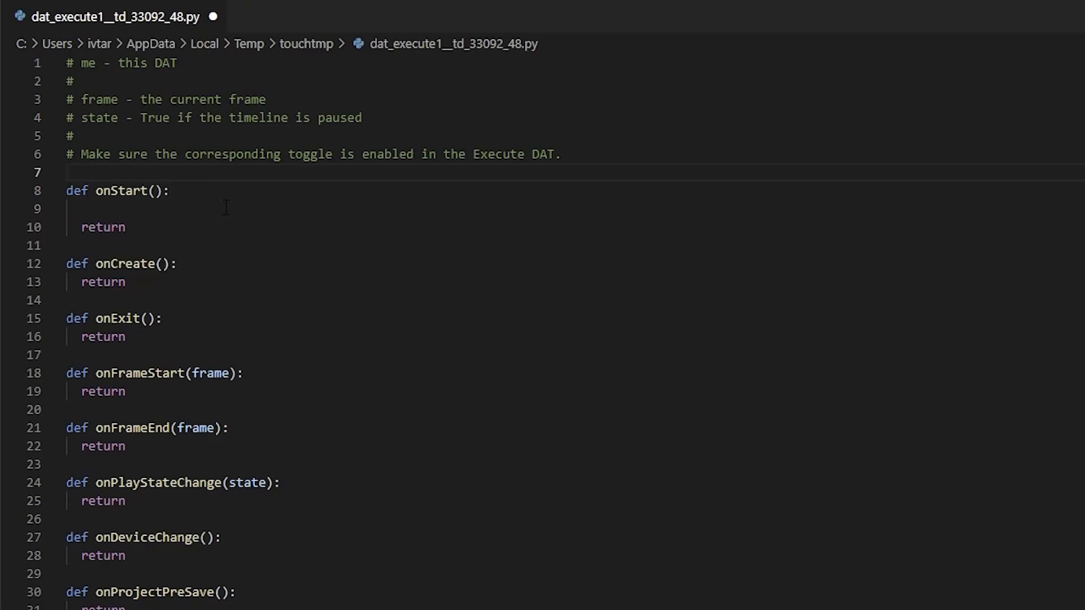
Import os and start an os.environ['PATH'] += os.pathsep + f'' line.
text(import sys)
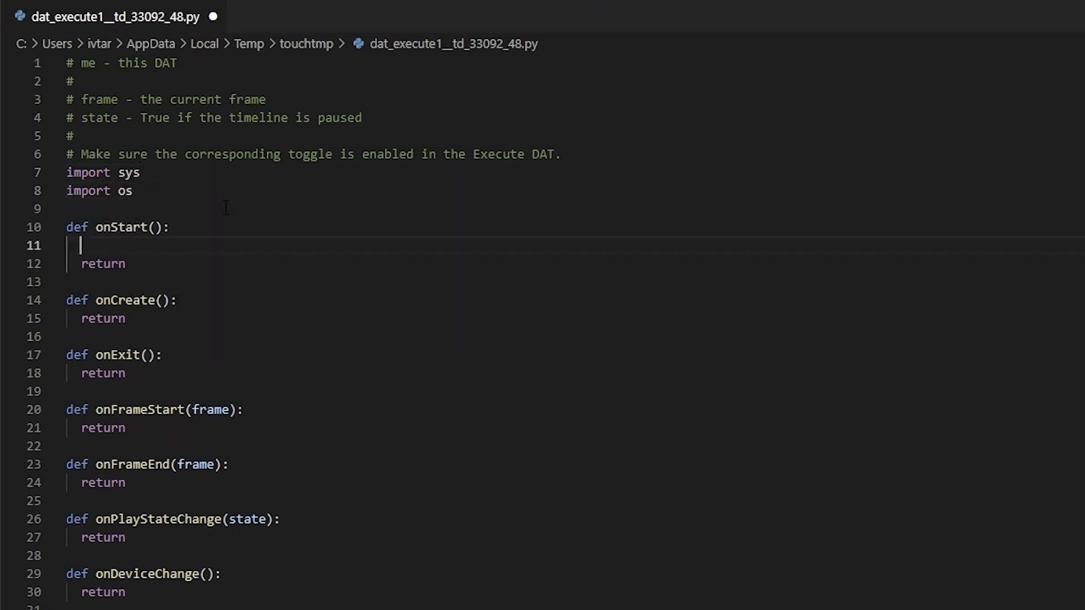
text(os.env)
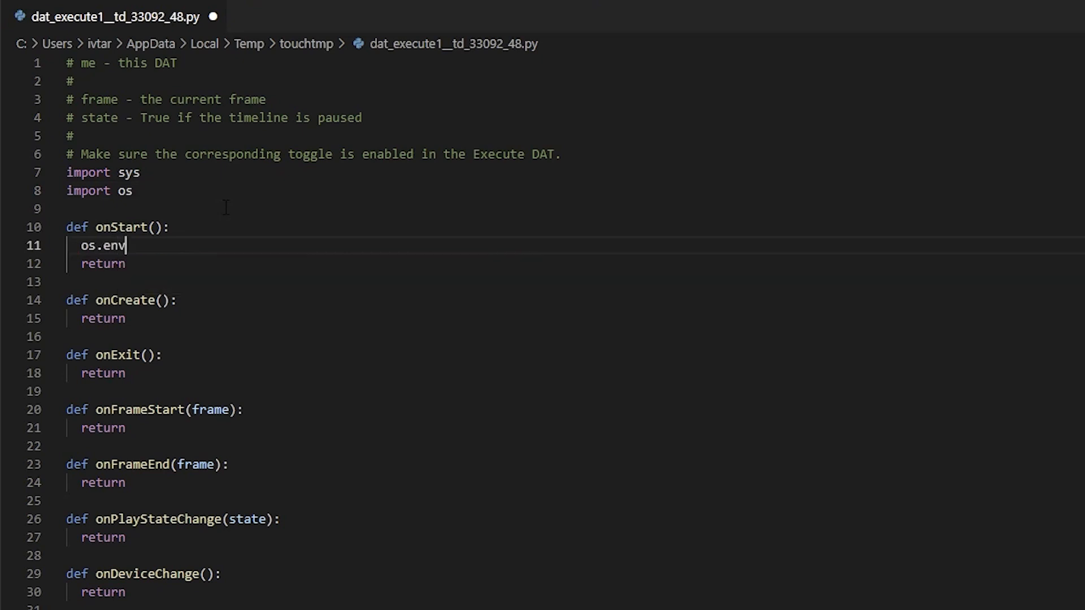
text(iro)
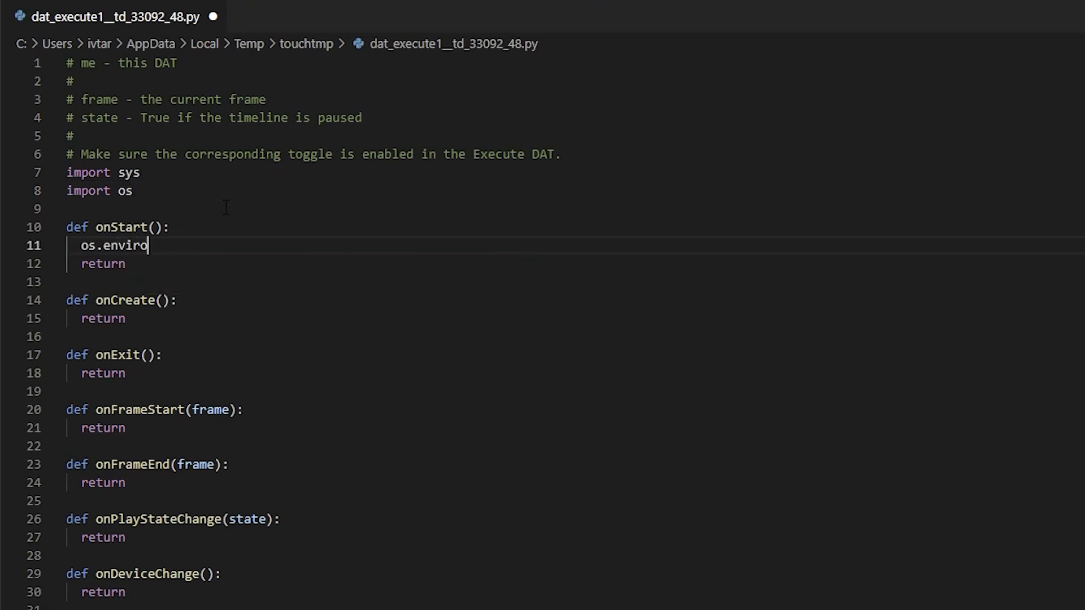
text([])
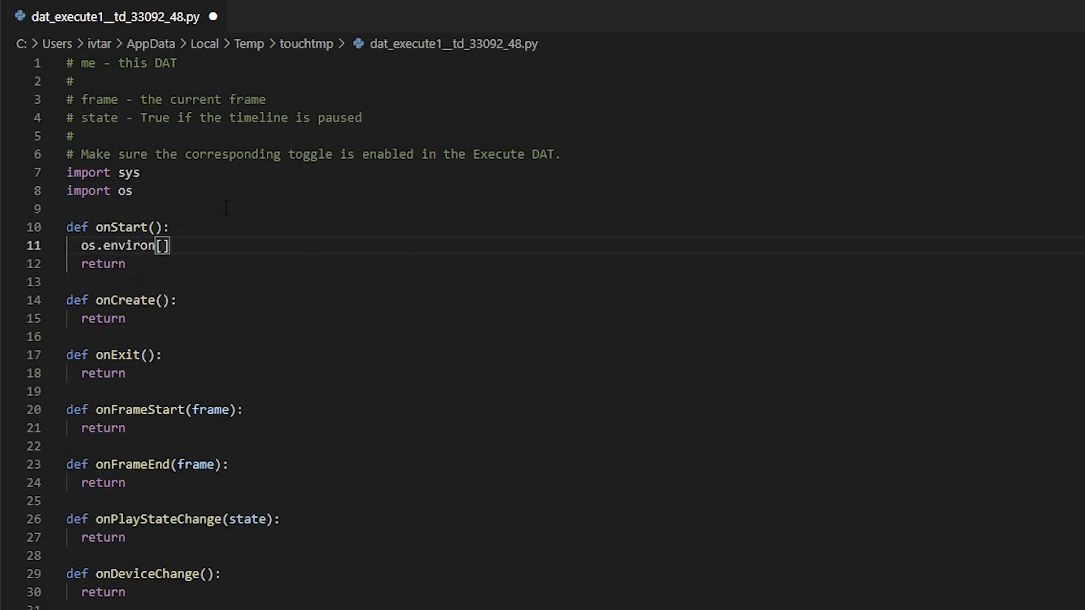
text('P')
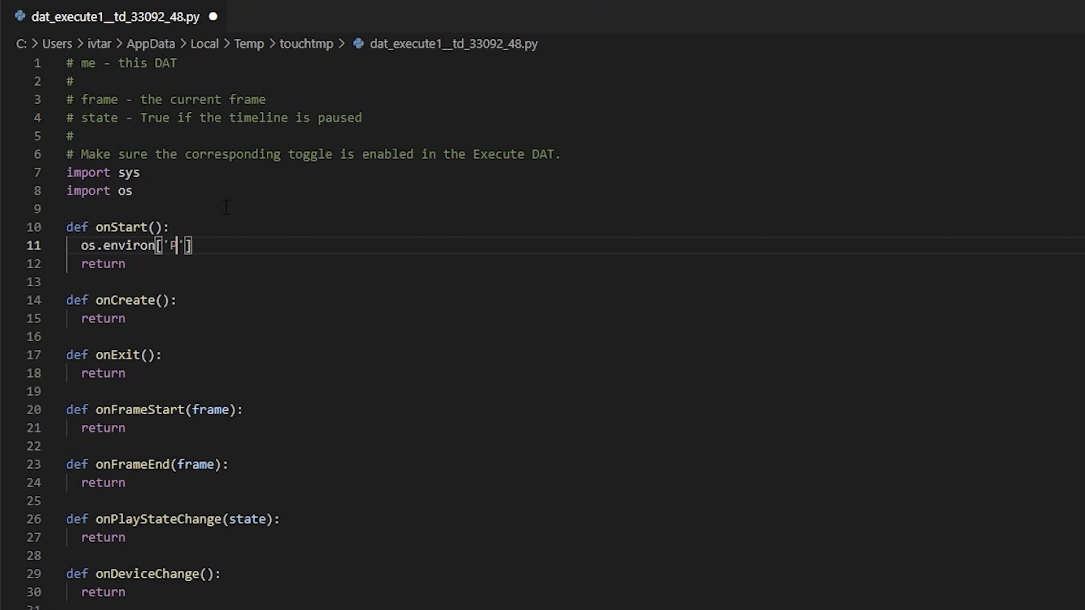
text(ATH)
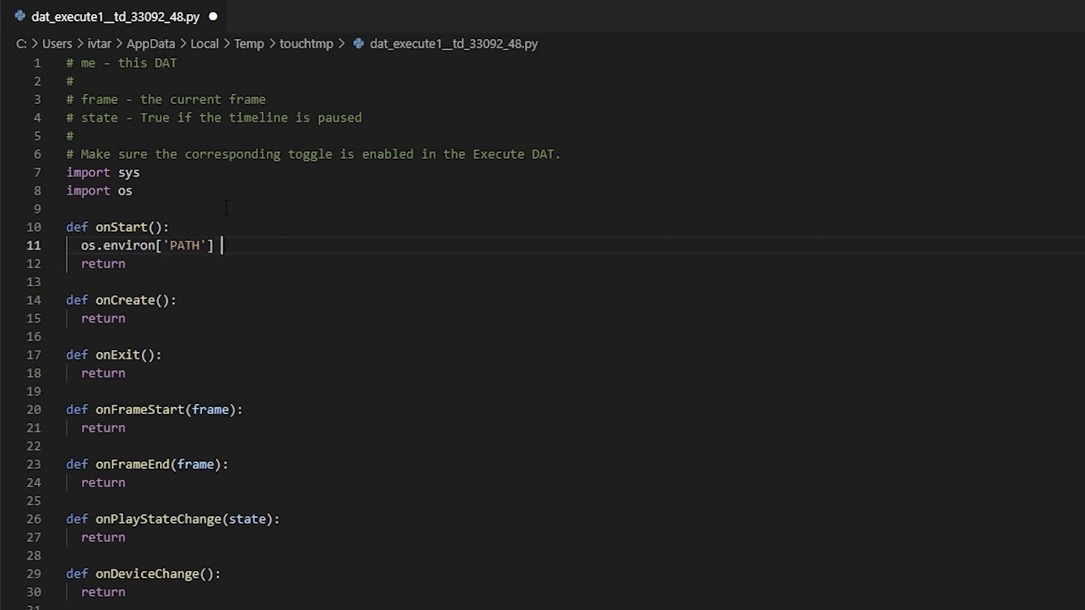
text(+= os.pa)
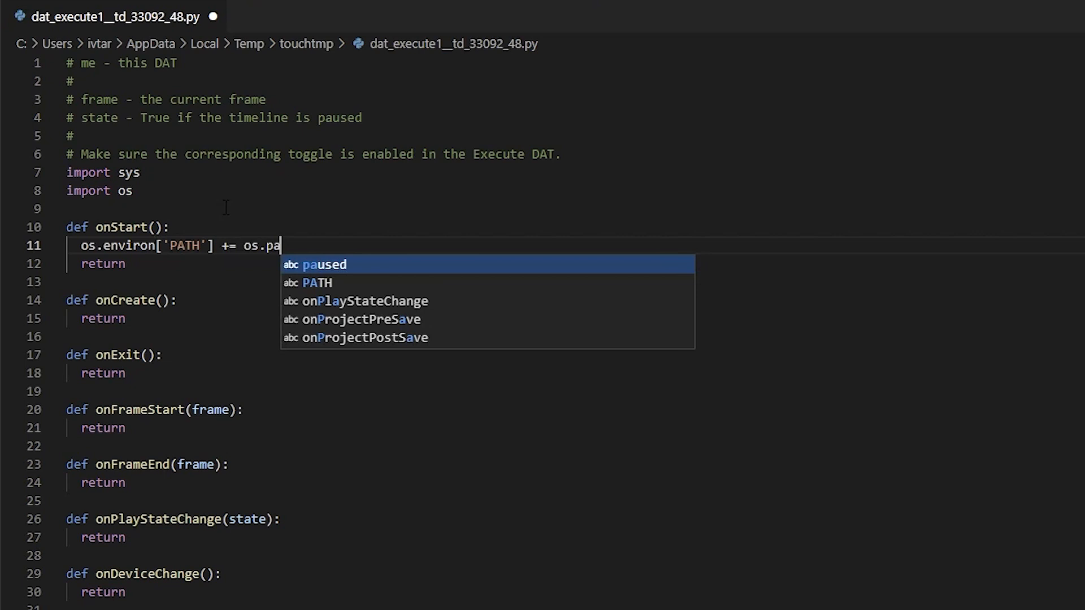
text(thse)
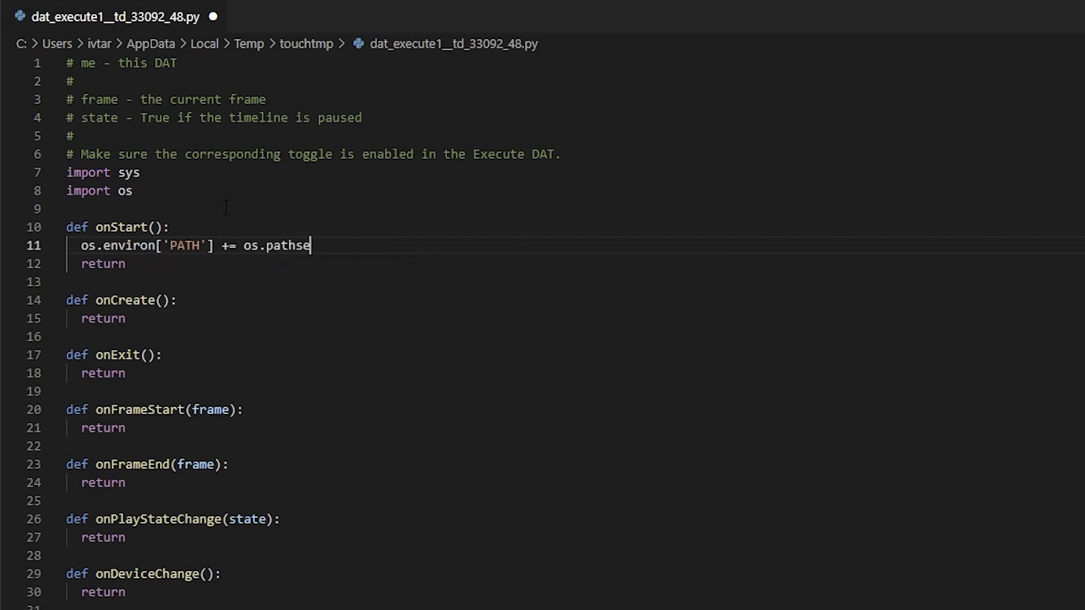
text(p +)
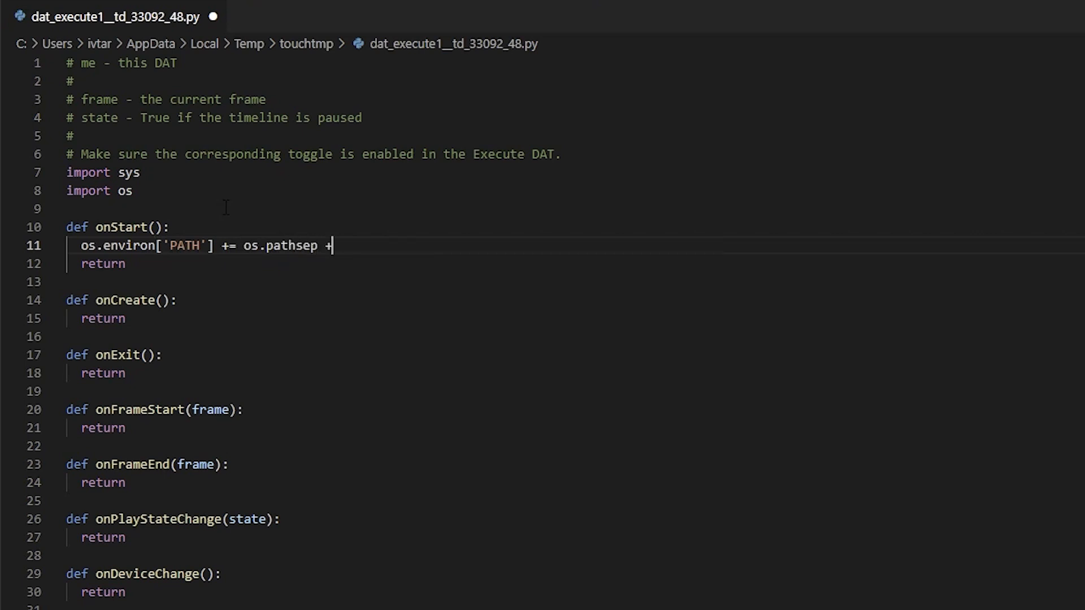
text(f'')
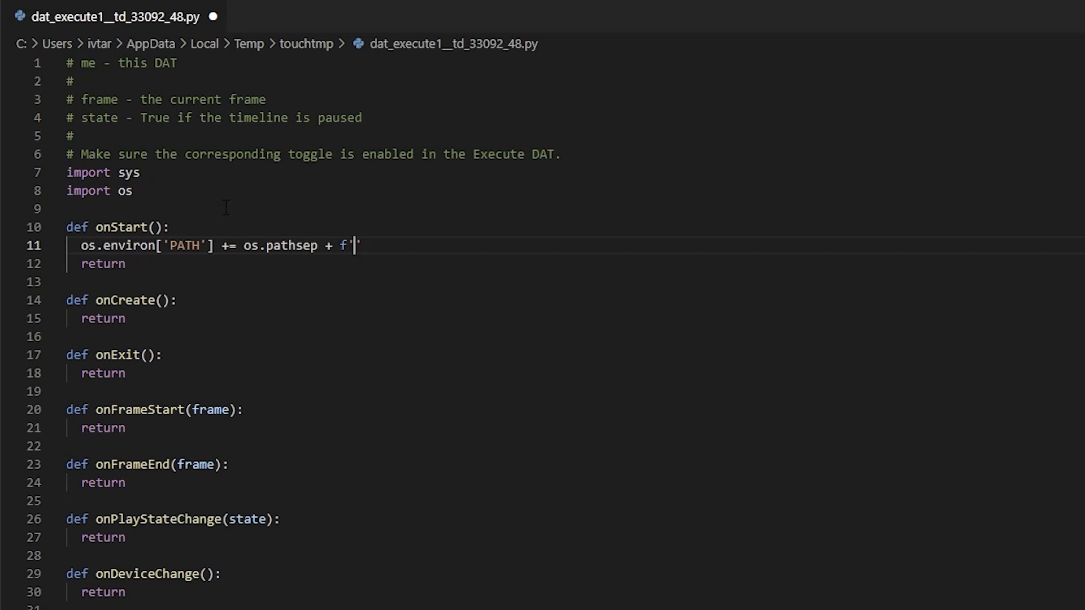
Point the PATH lines at C:\Users\{user}\anaconda3\{envname}'s DLLs and Library\bin folders.
text(C:\\)
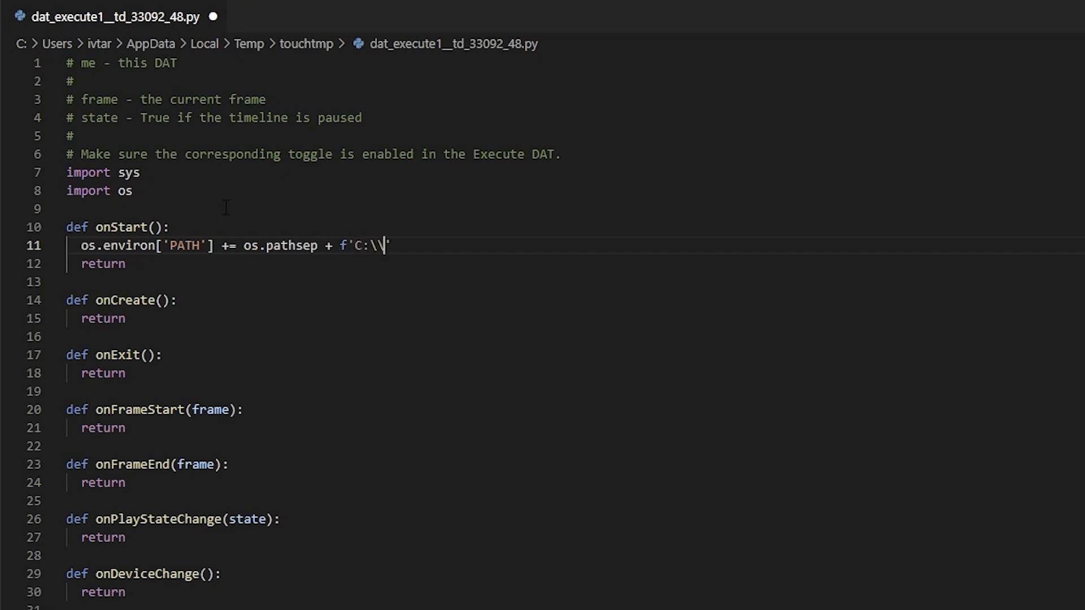
text(Users)
text(username = ')
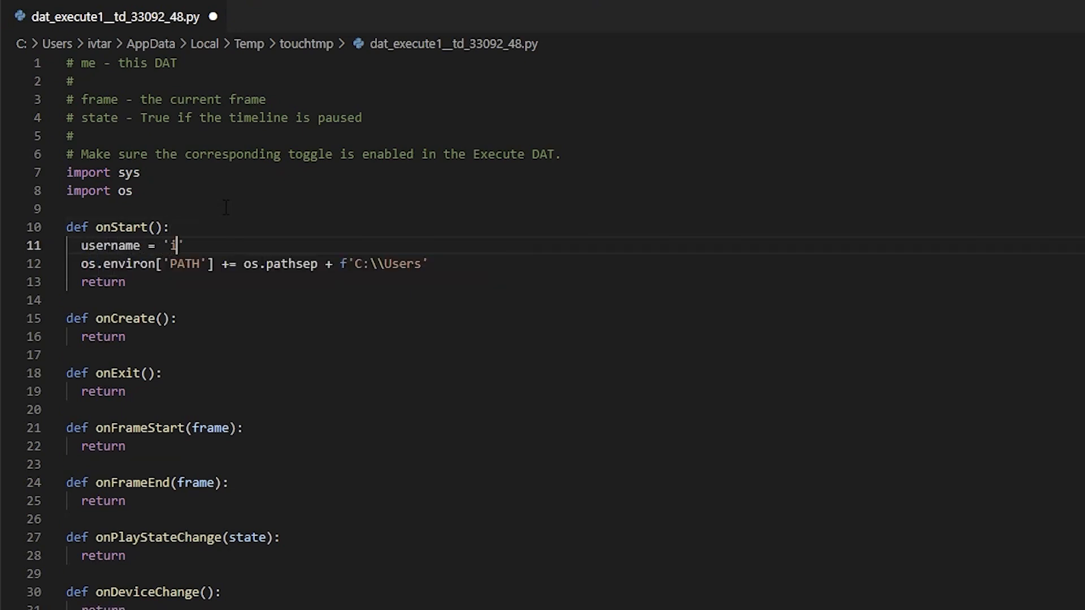
text(vtar)
click(575, 263)
text(\\)
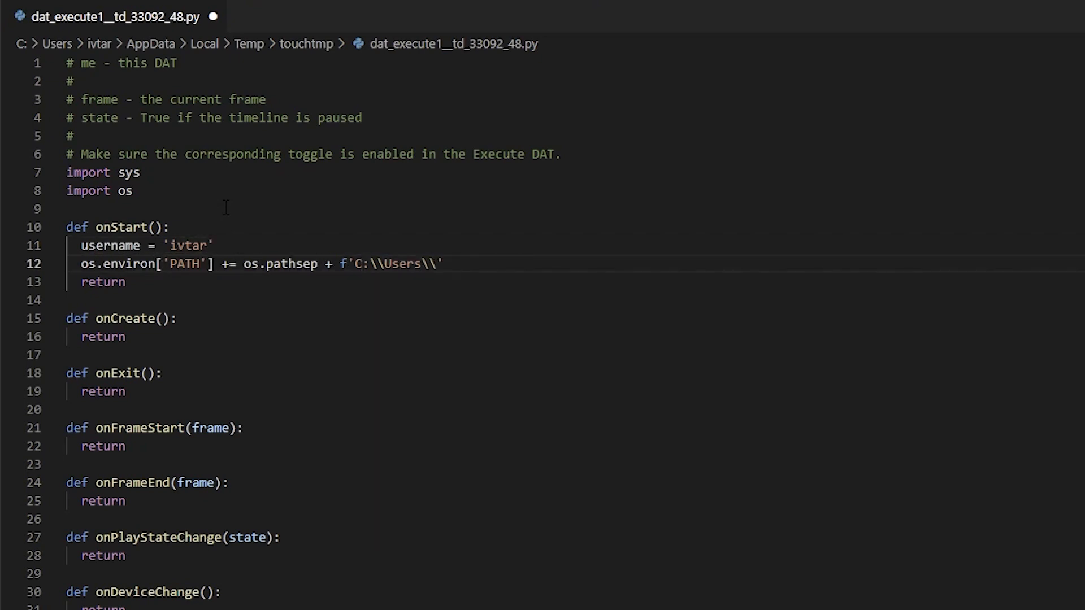
text({username}\)
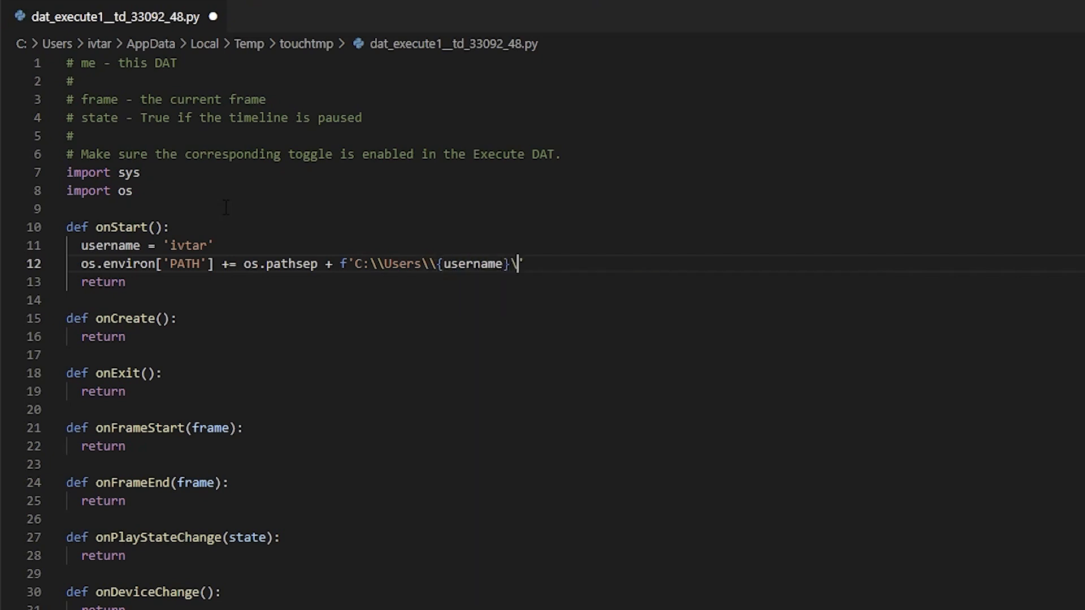
text(anaconda3\\envs)
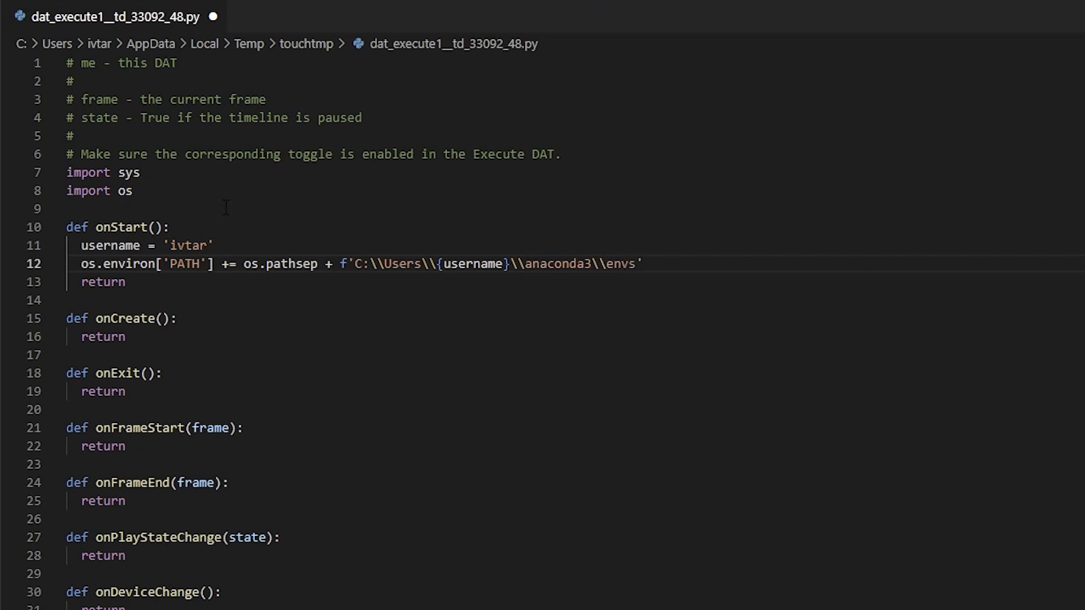
text(\{)
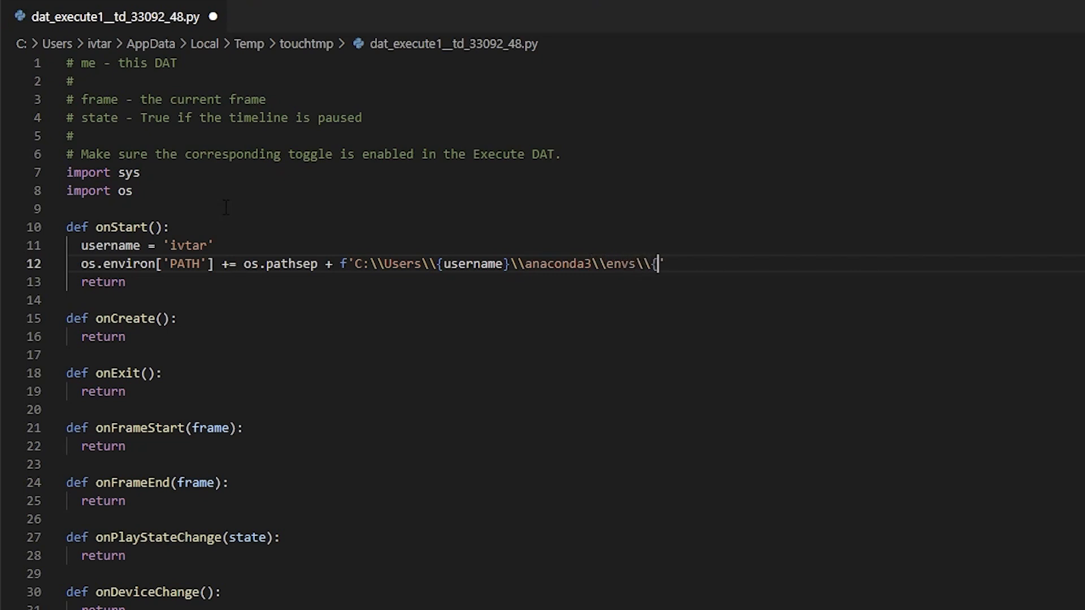
text(envname = ')
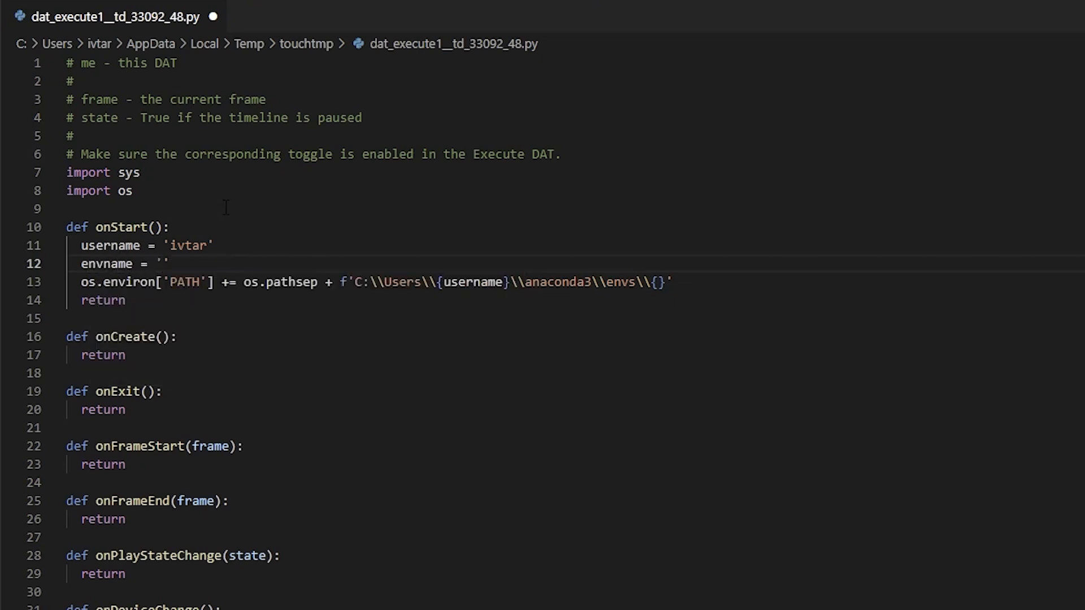
text(enven)
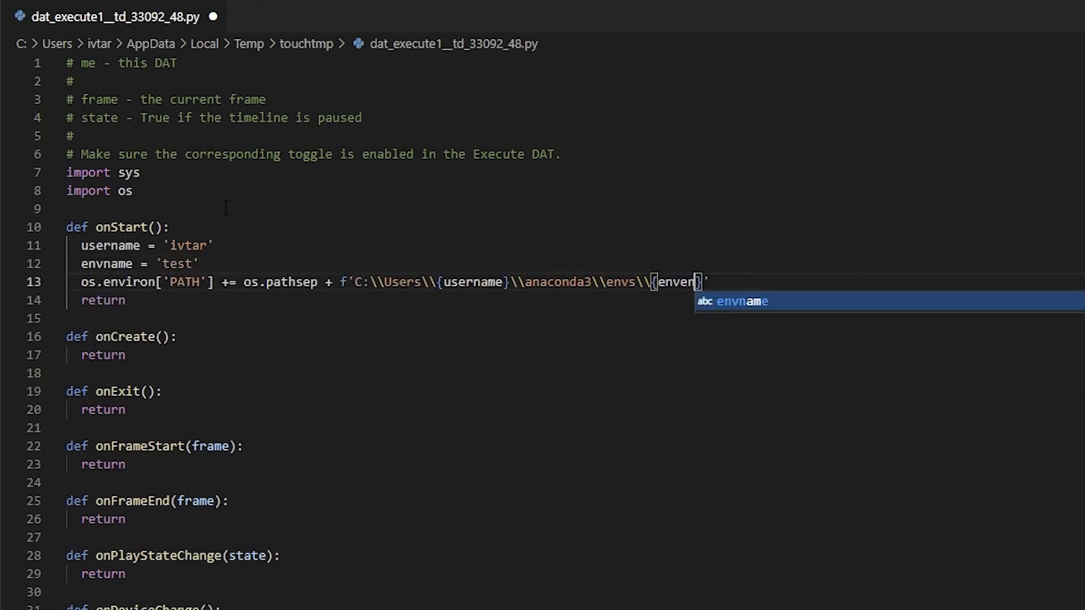
key(Tab)
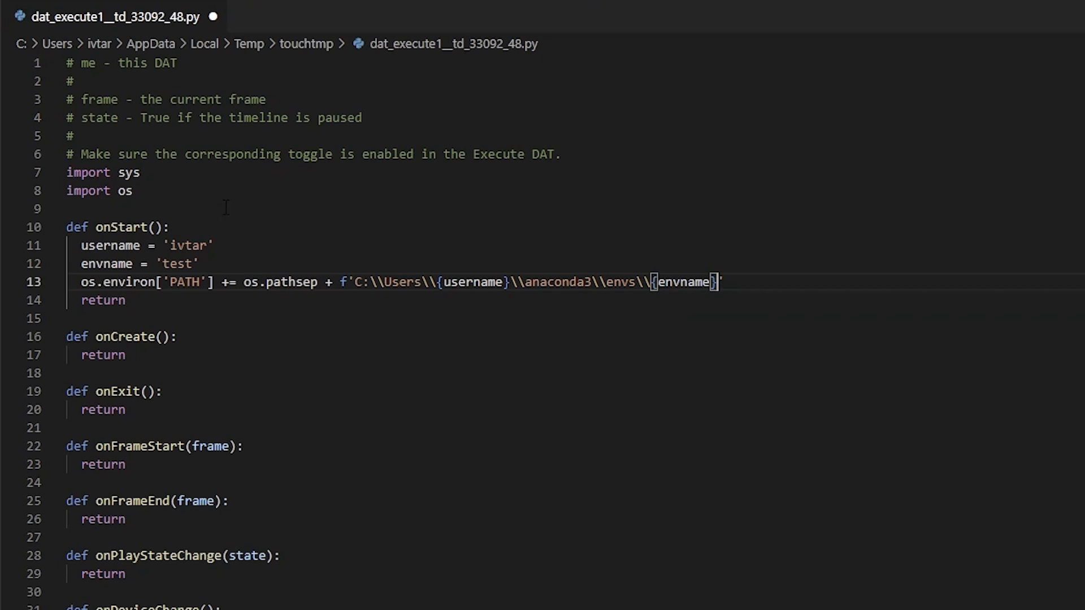
text(\D)
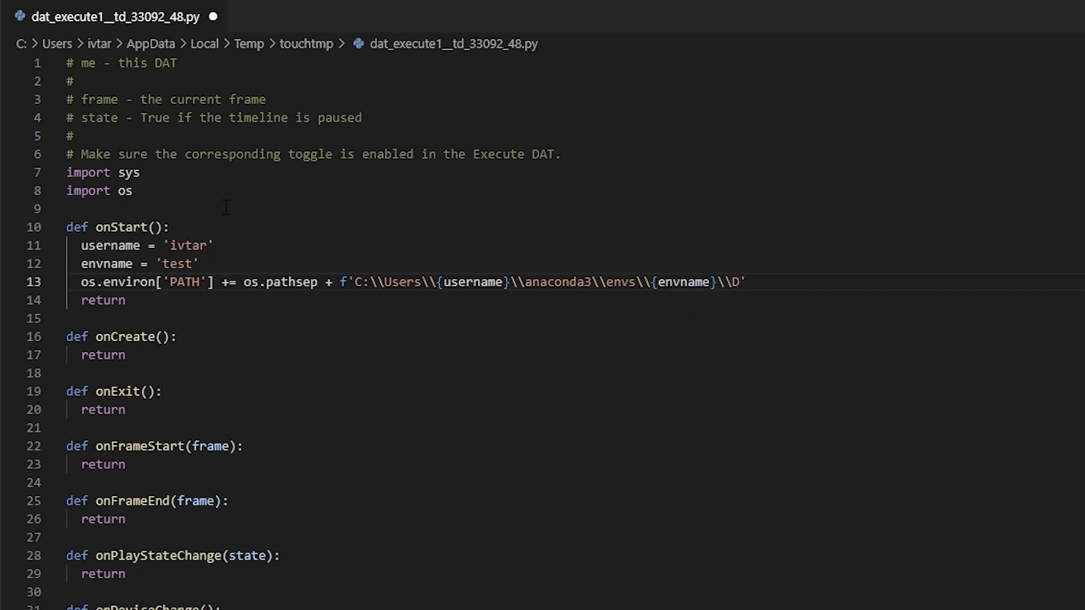
text(LLs)
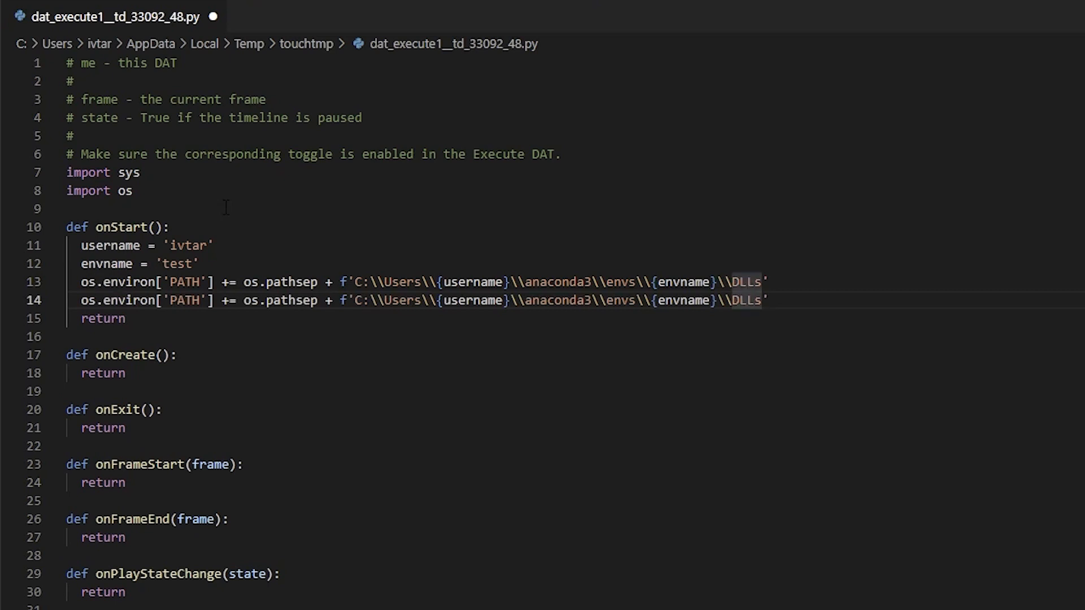
text(Library)
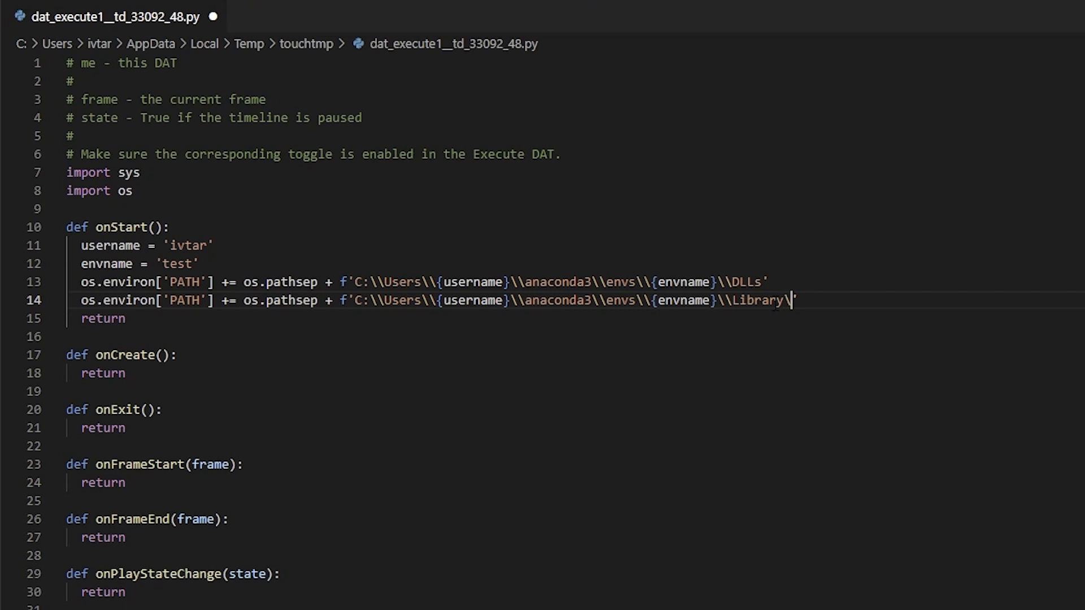
text(\\bin)
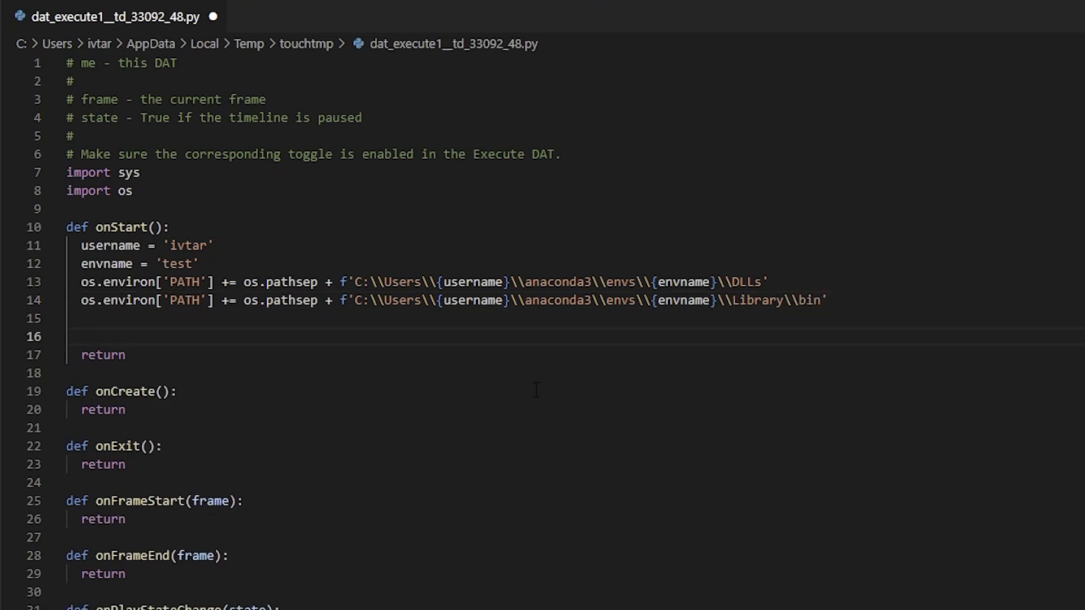
Prepend C:\Users\{user}\anaconda3\envs\{envname}\Lib\site-packages to sys.path.
text(sys.)
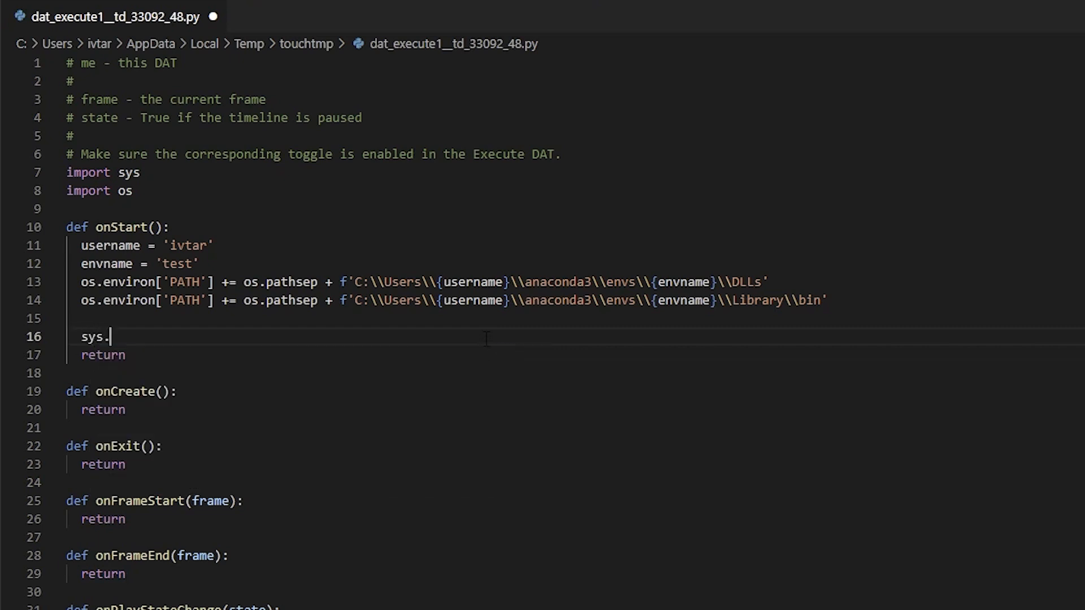
text(path = ['C:')
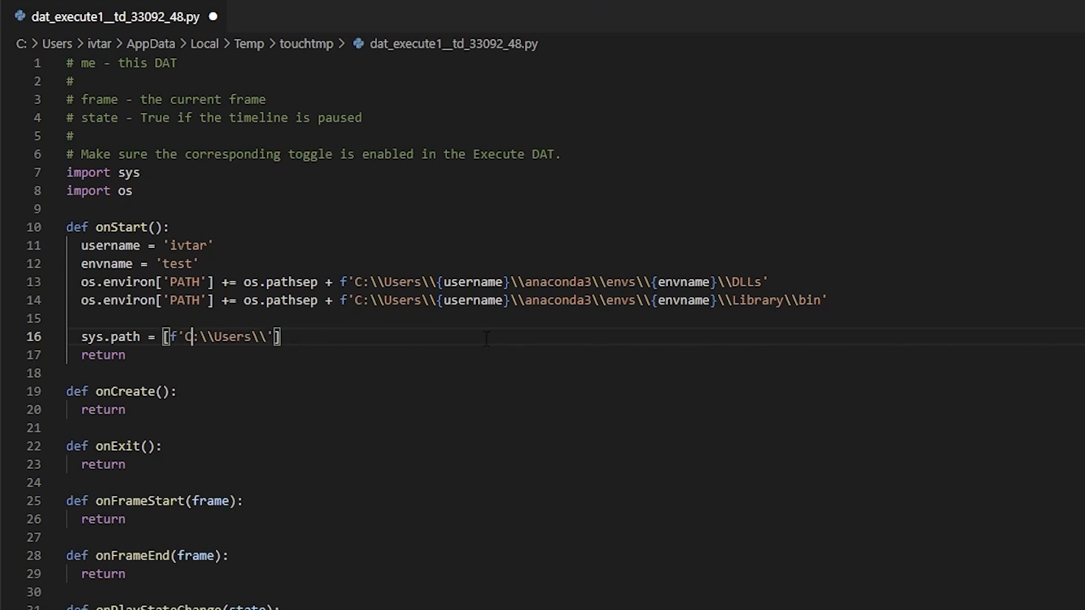
text({user)
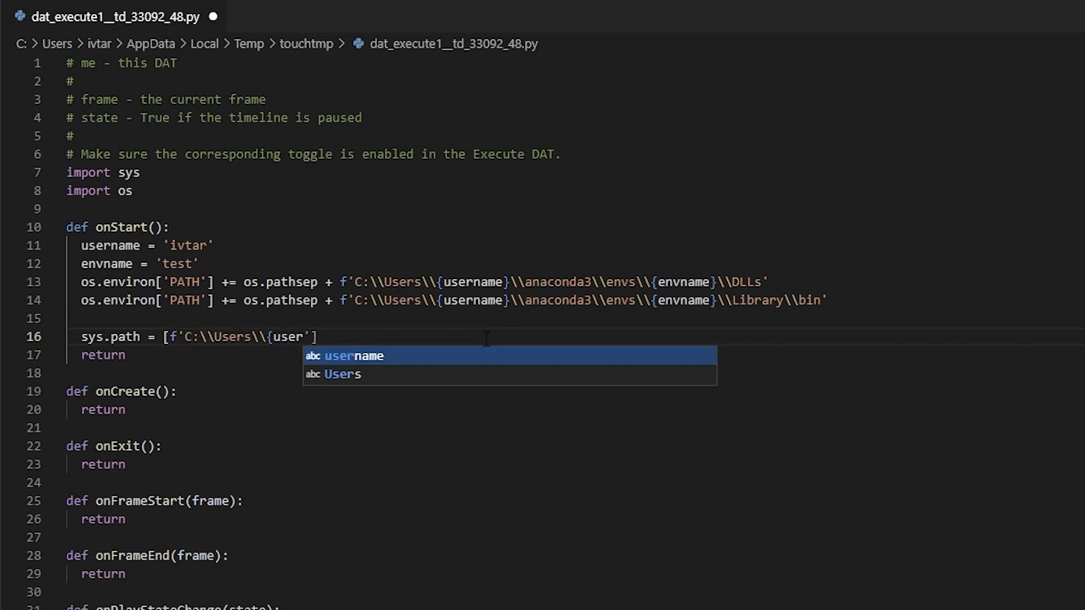
text(\\anaconda3\\envs\\)
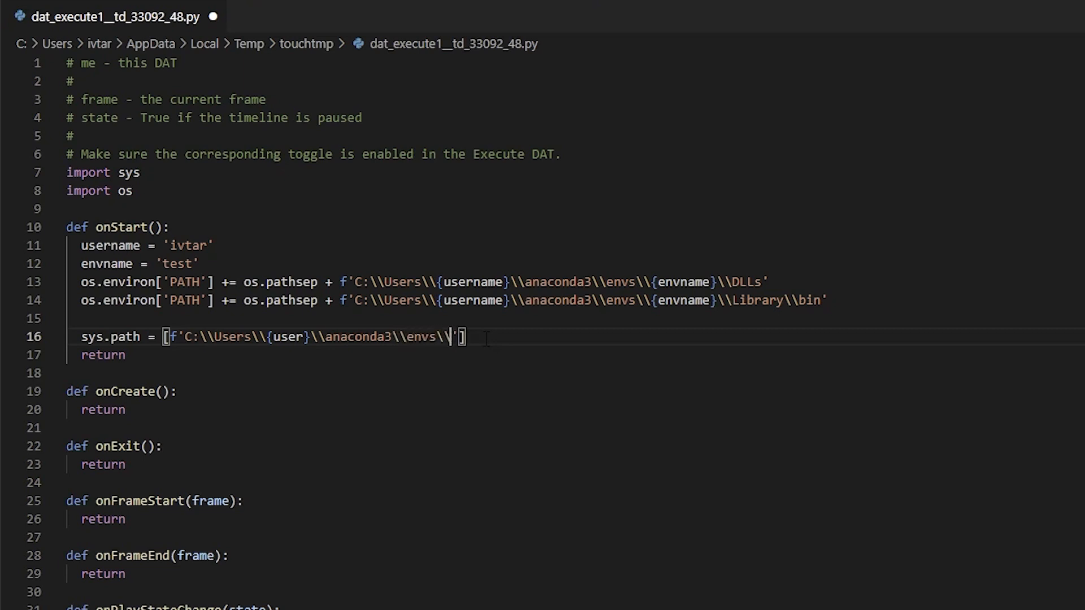
text({envname}\\Lib)
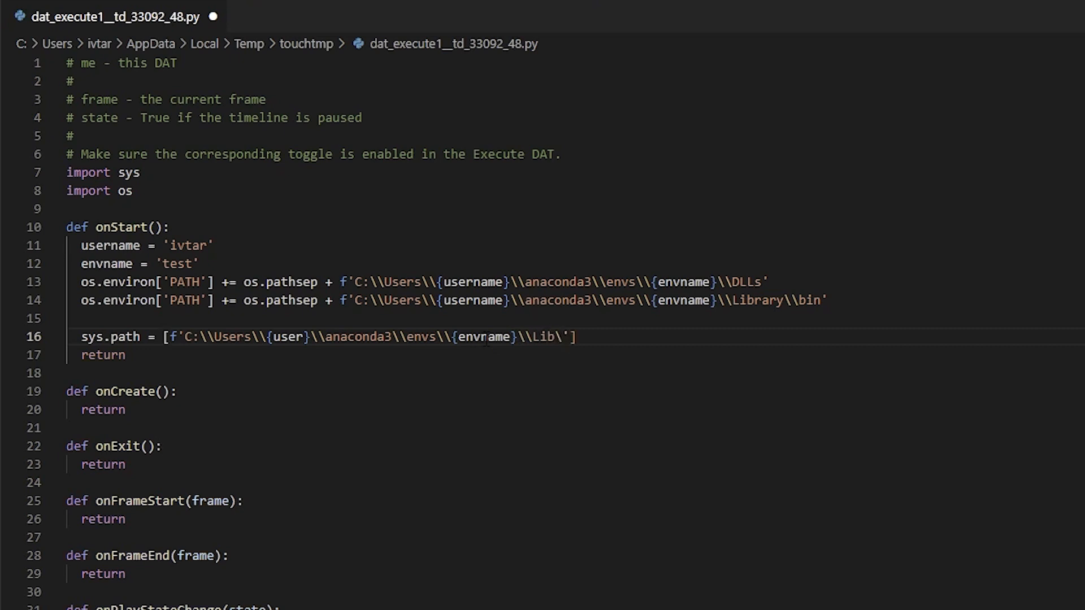
text(\\site-package)
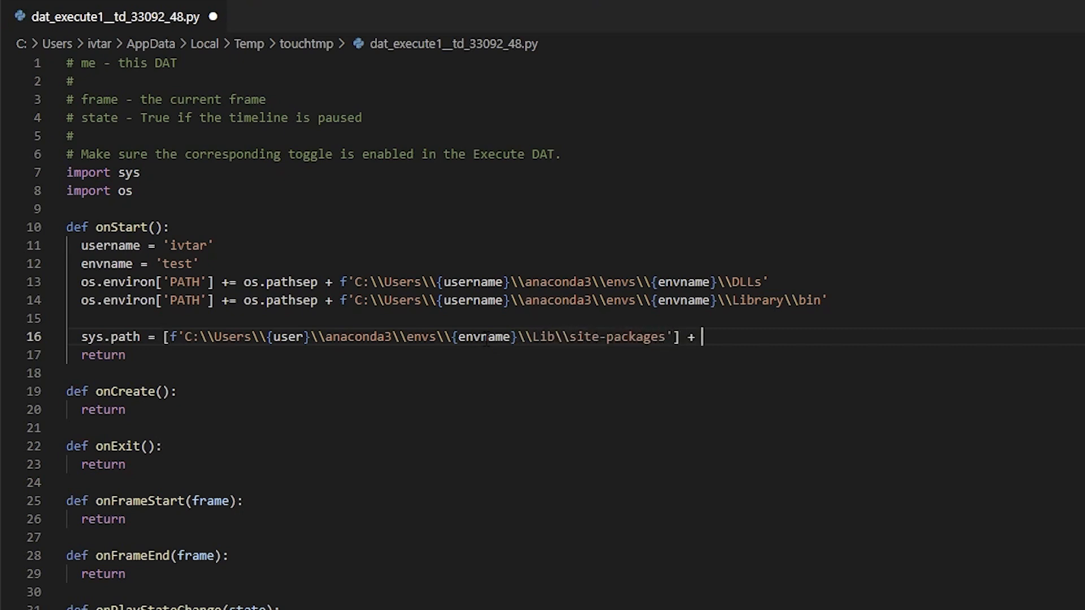
text(sys.path)
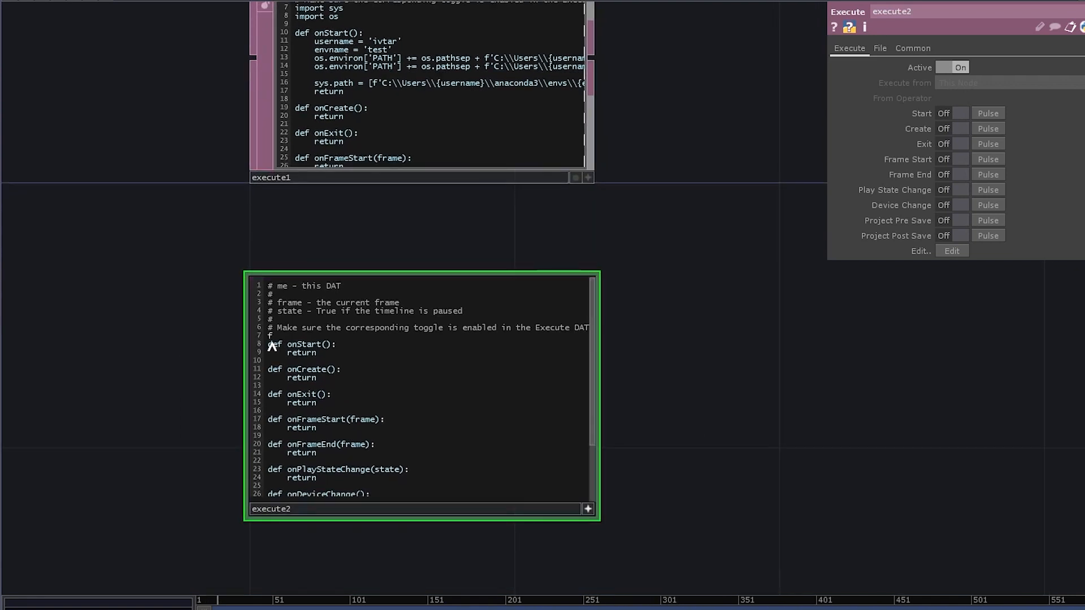
Add 'from svgpathtools import hex2rgb' and print(hex2rgb) to execute2's script.
text(rom svgp)
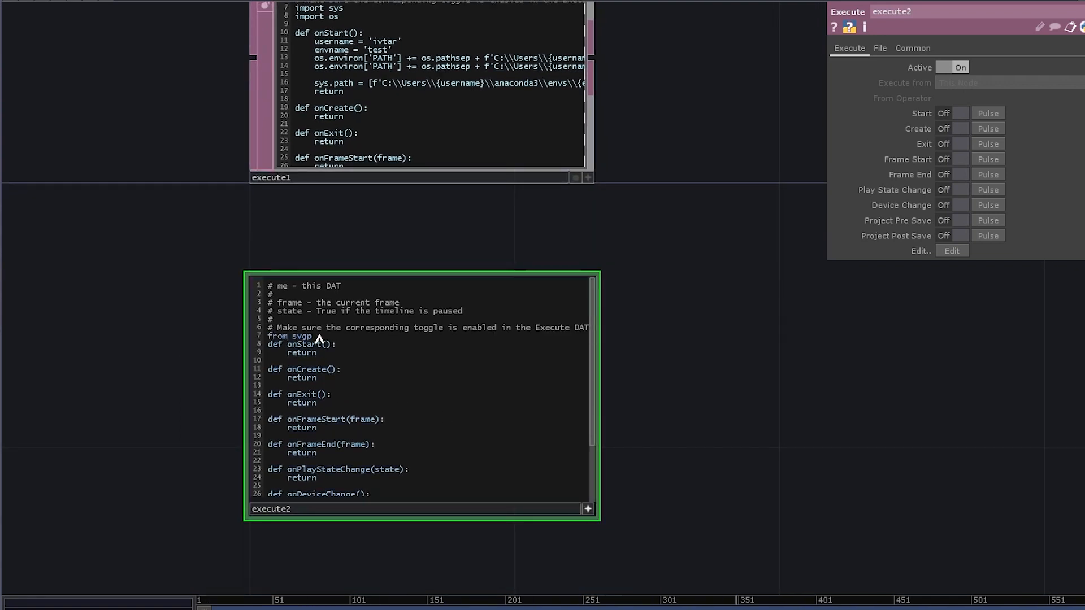
text(athtools import hex2rgb)
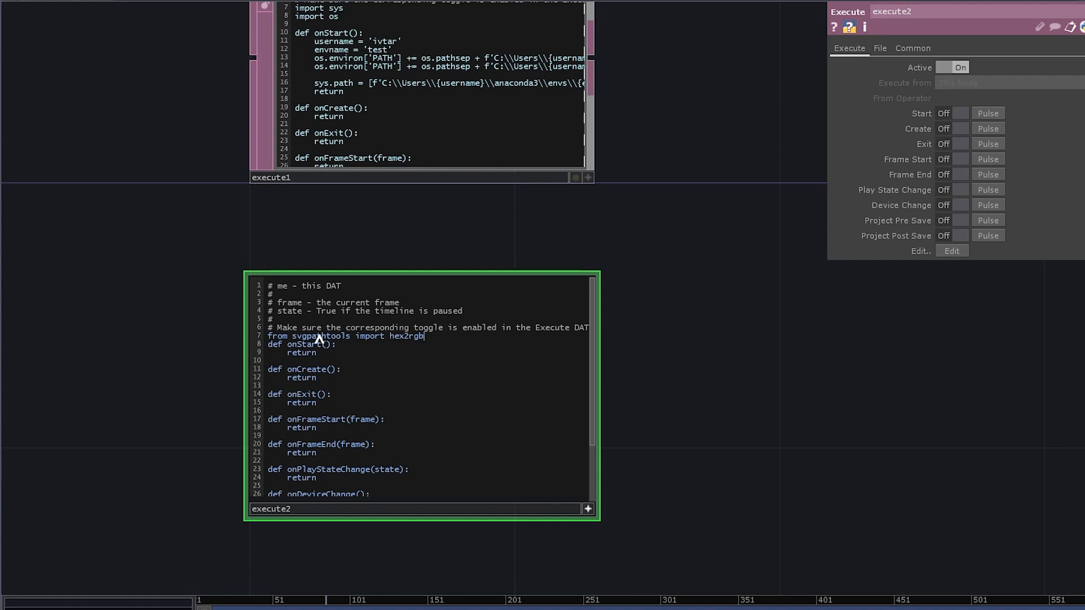
text(print)
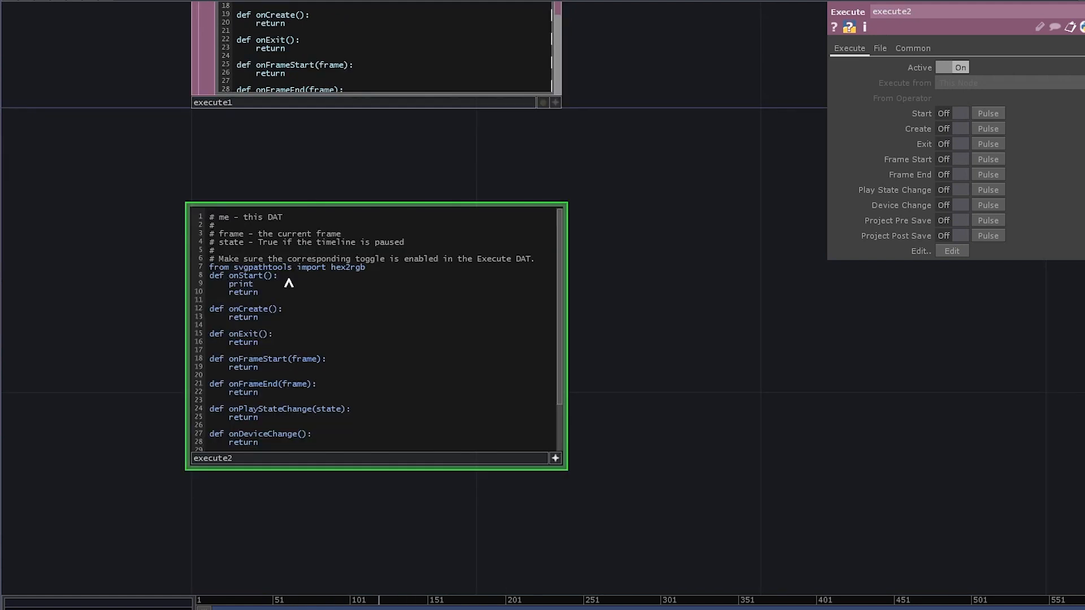
text((hex2)
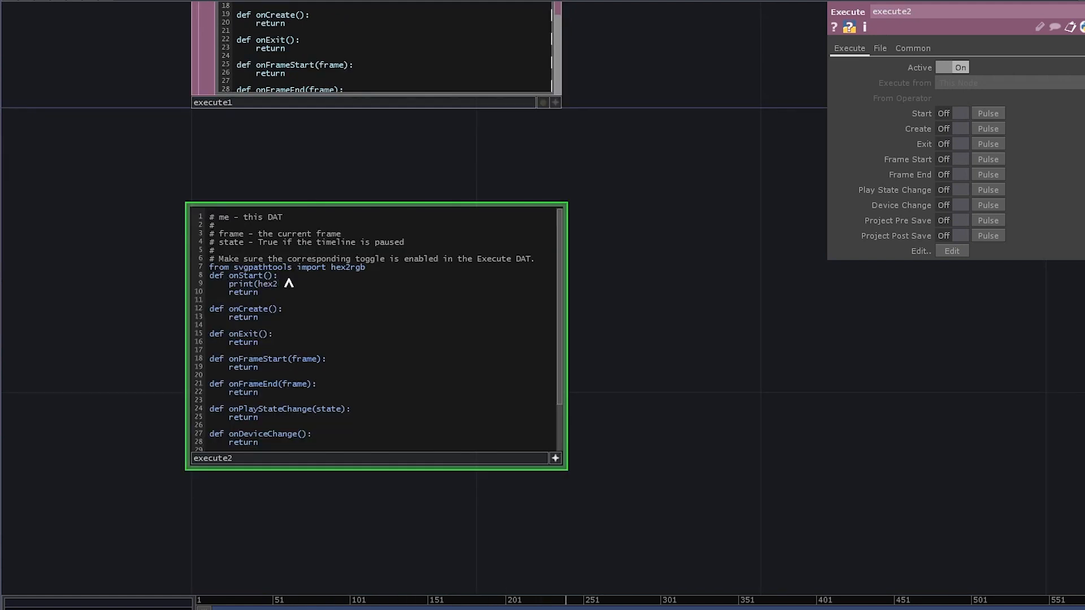
text(rgb))
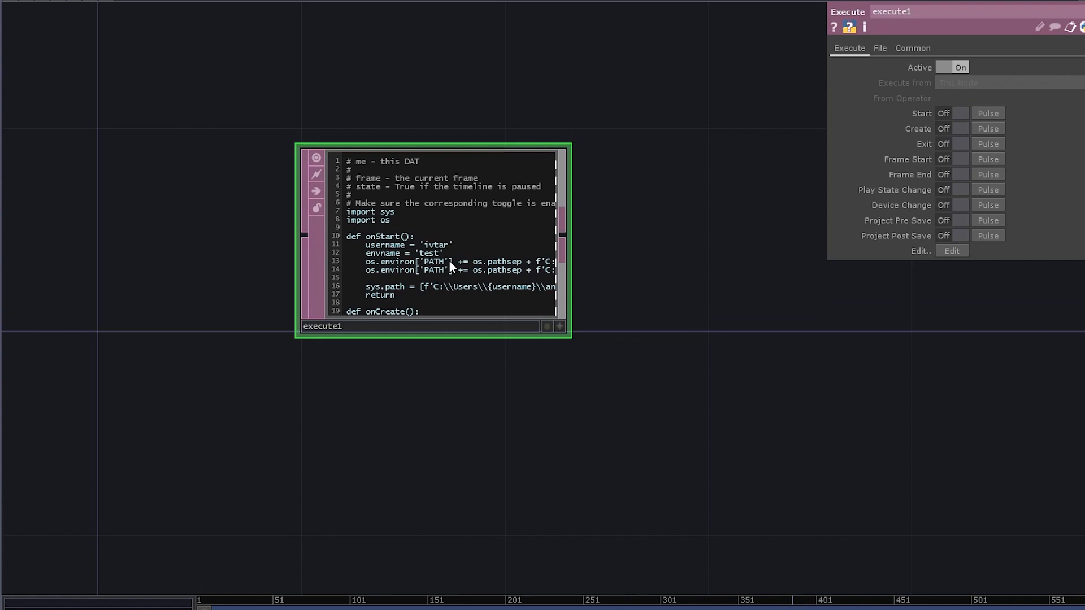
Customize base1 with a new page of Username and Envname strings plus a Reset pulse.
right_click(450, 266)
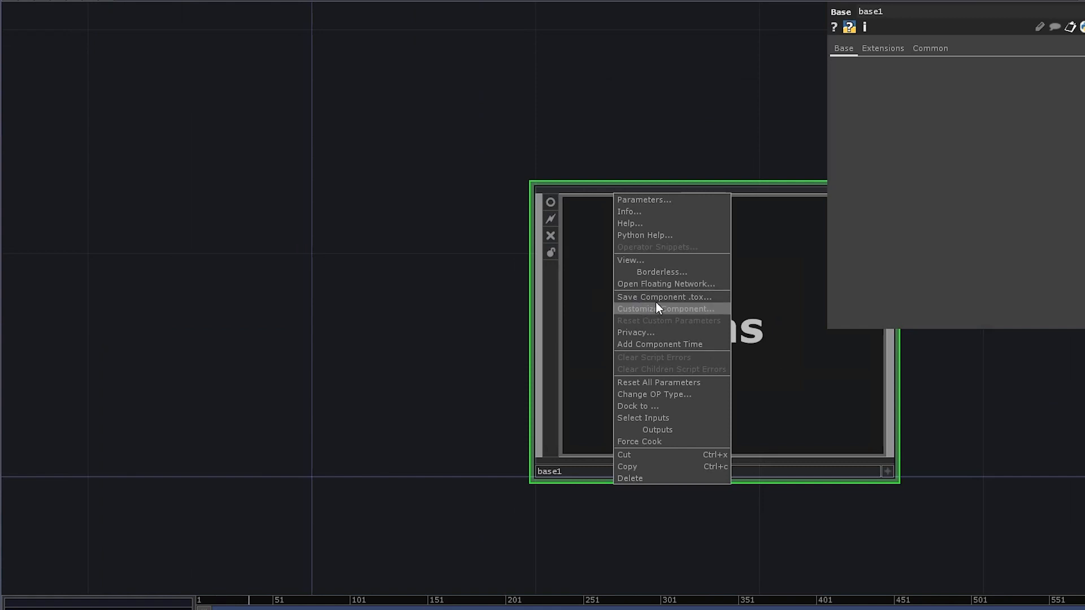
click(666, 309)
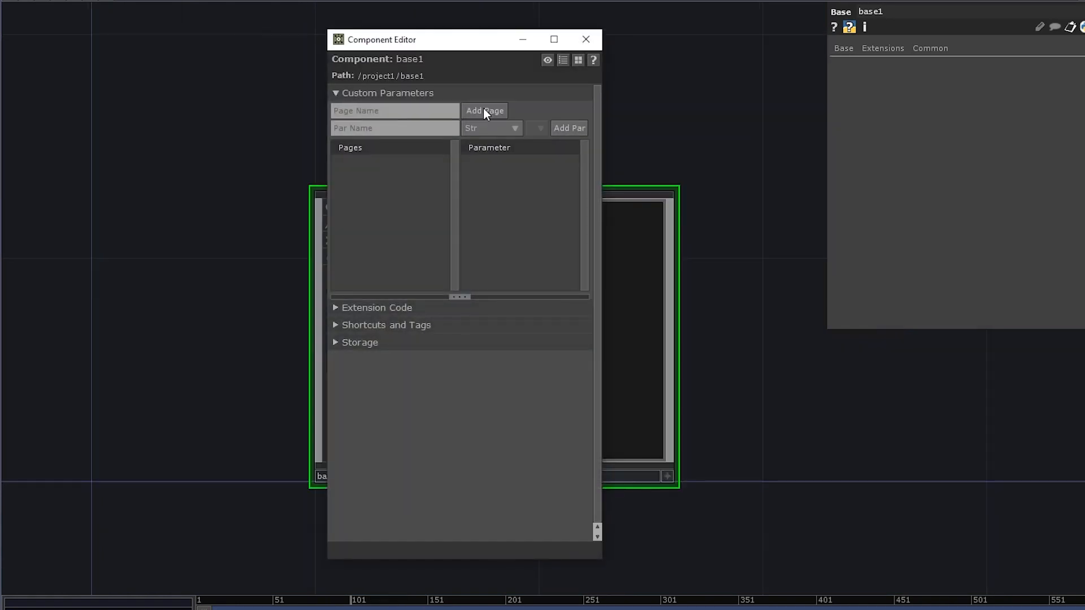
click(484, 110)
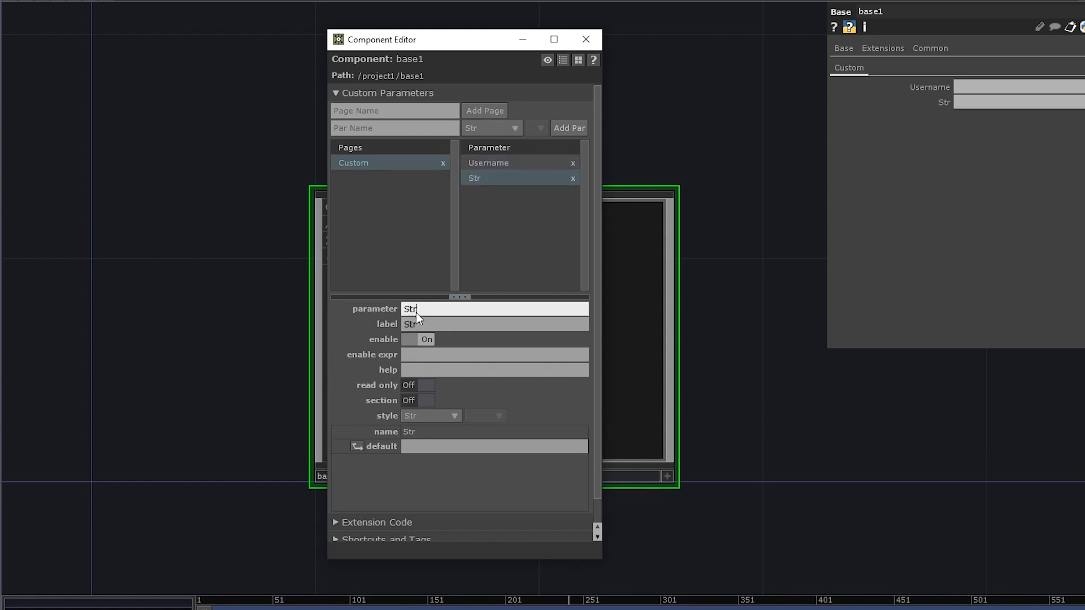
text(Envname)
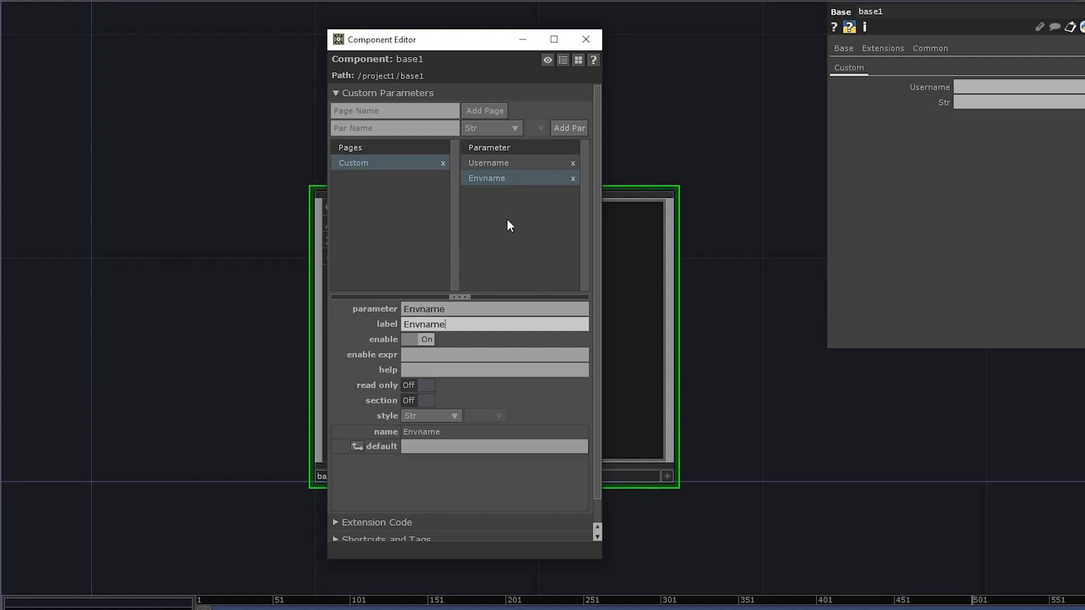
click(515, 128)
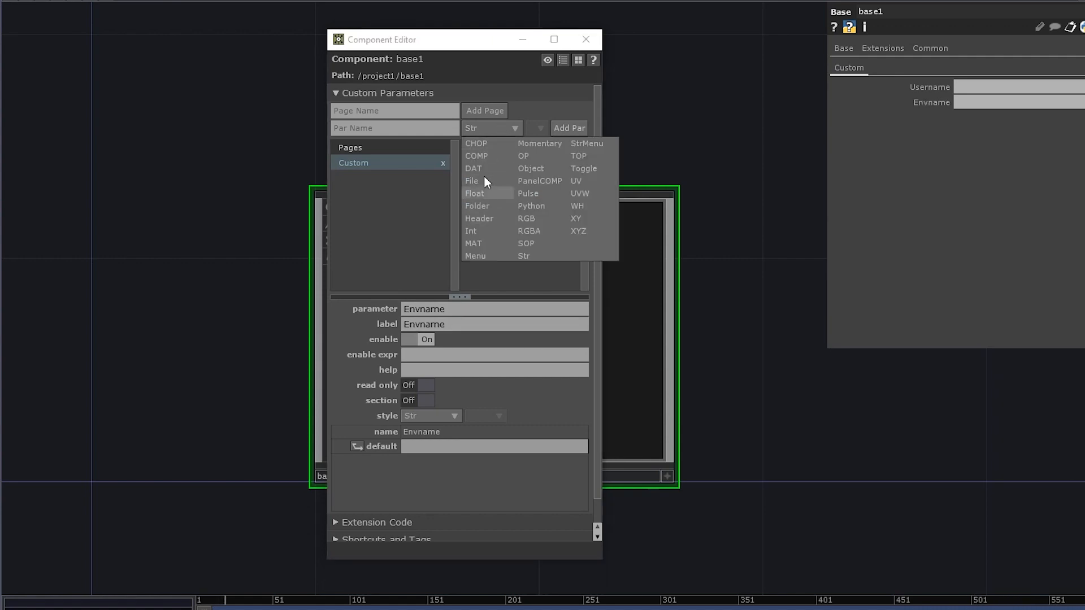
click(528, 193)
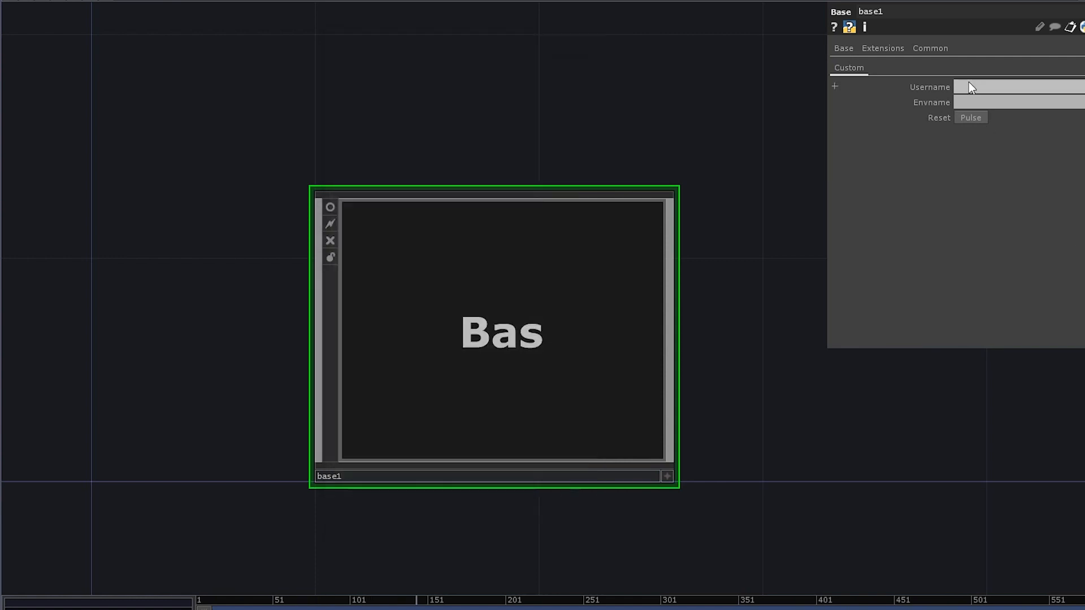
Fill in the Username parameter and make onStart read op('parameter1')[1,1].
text(ivtar)
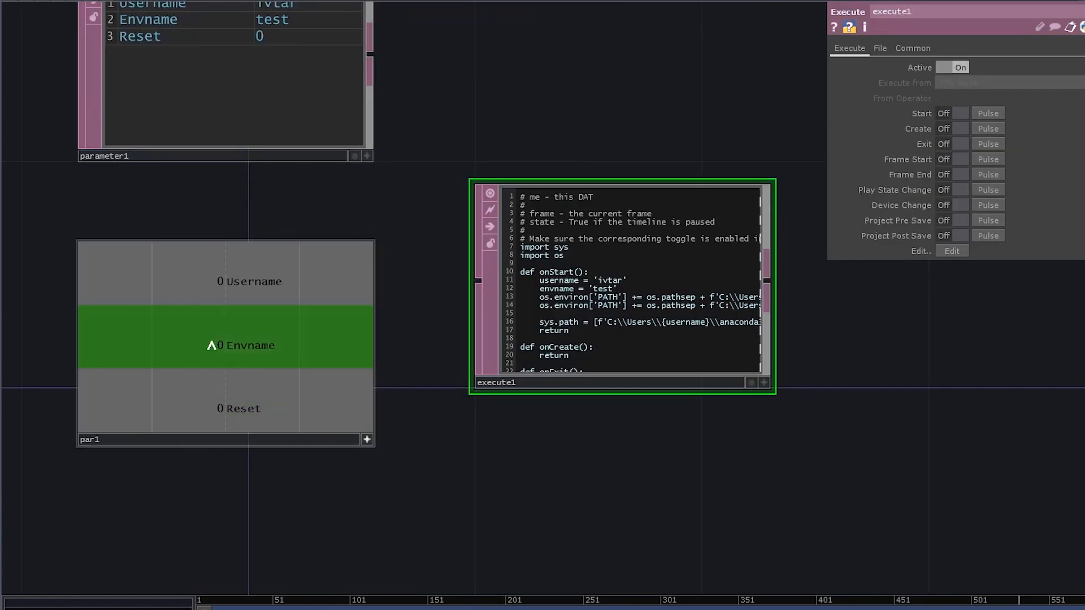
click(1004, 83)
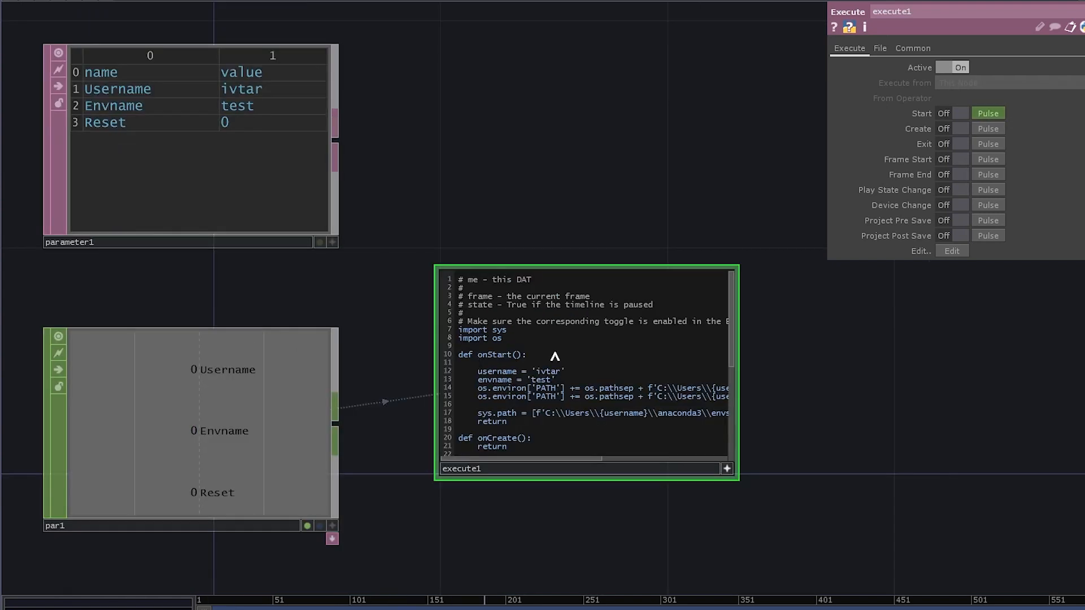
text(op('parameter1'))
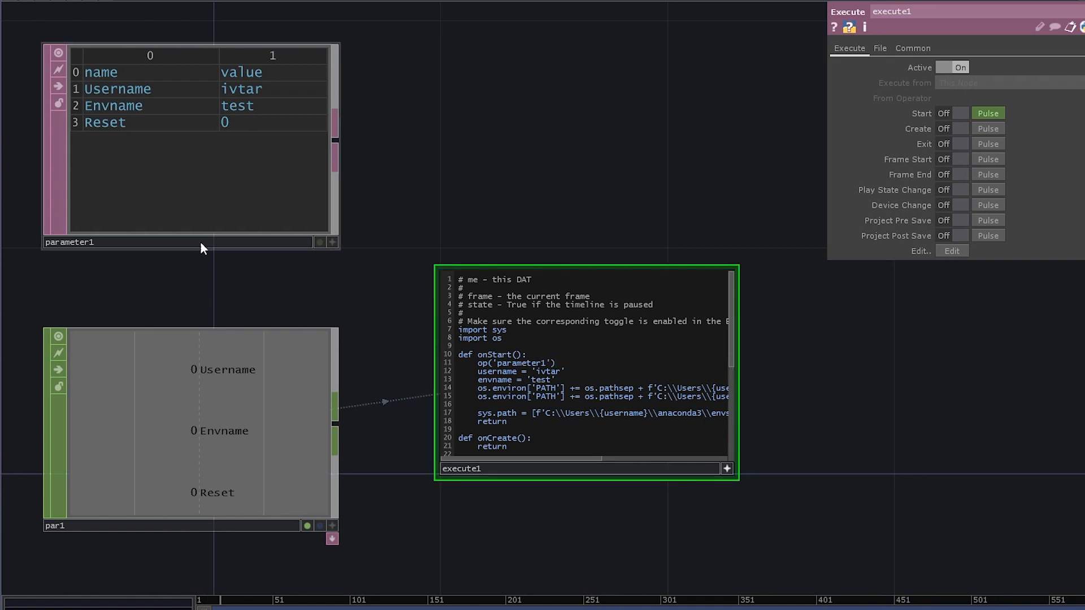
text([1,)
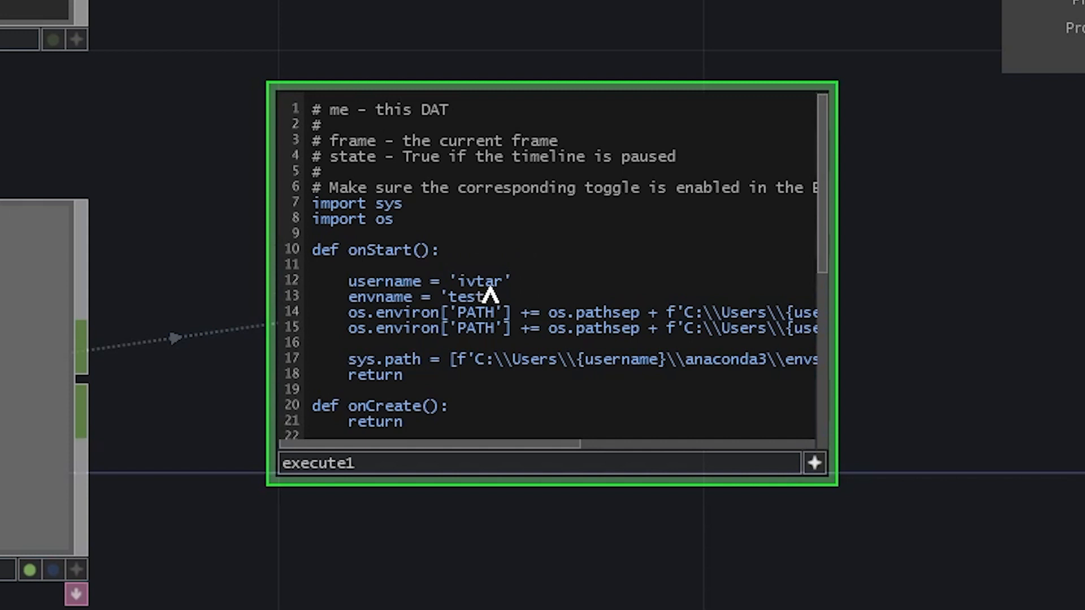
text(op('parameter1')[1,1])
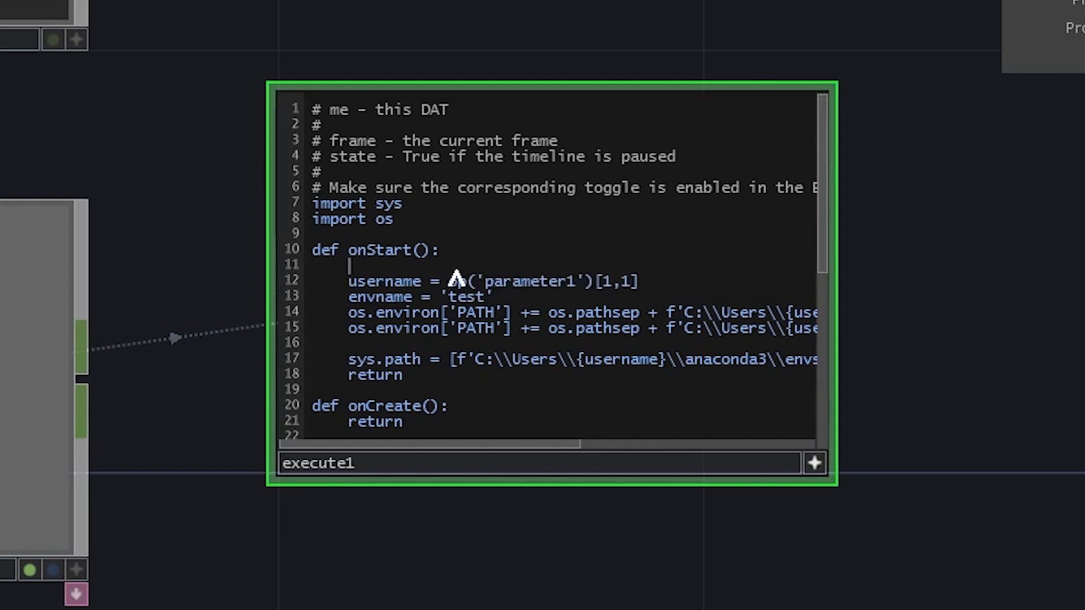
key(Backspace)
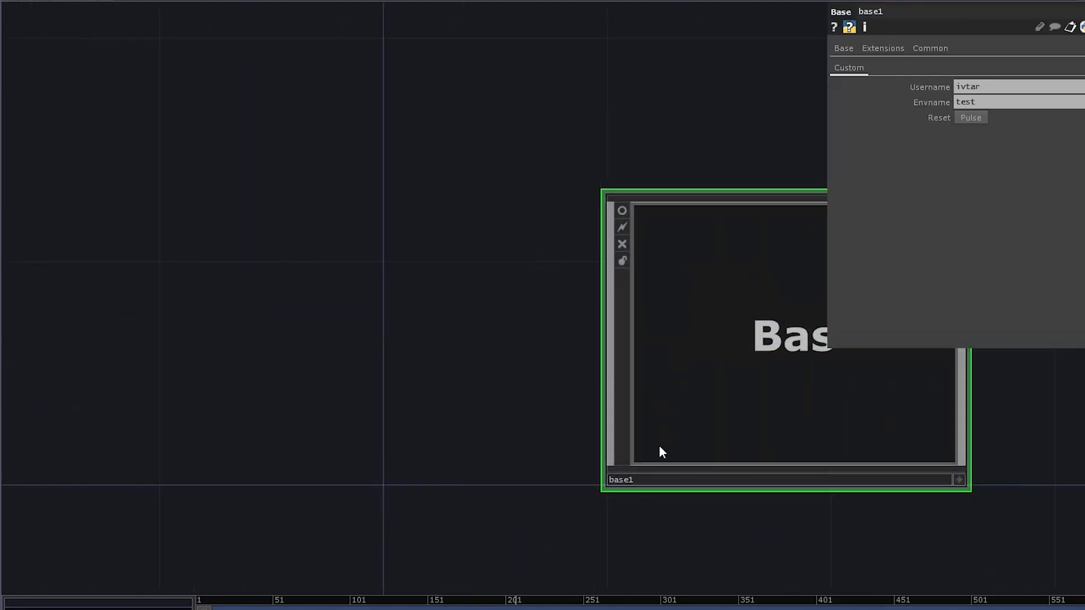
Leave the configured base1 component and move to an empty network.
text(con)
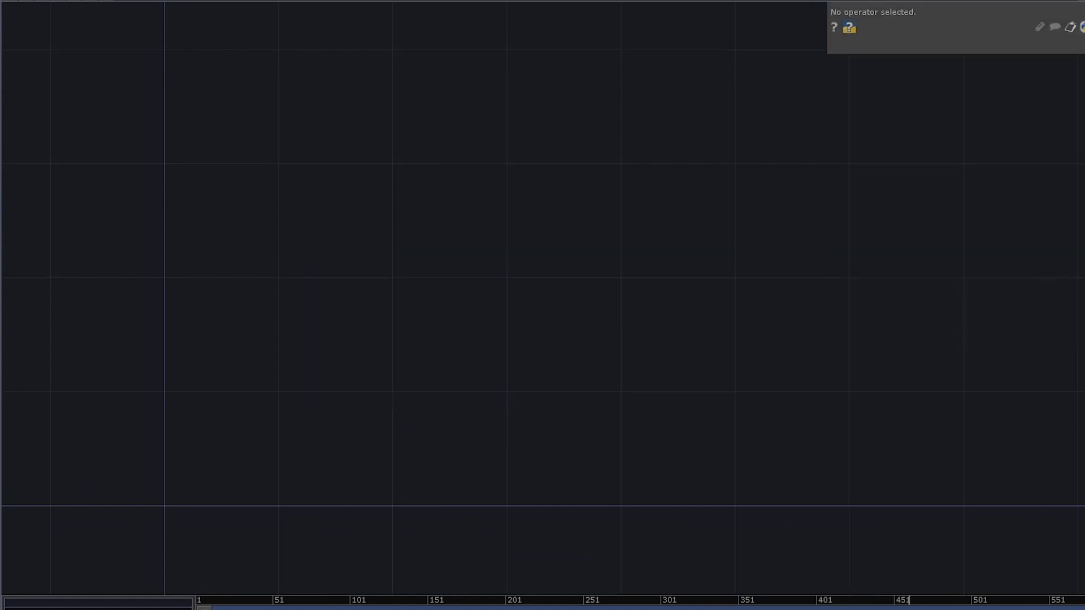
mouse_move(804, 312)
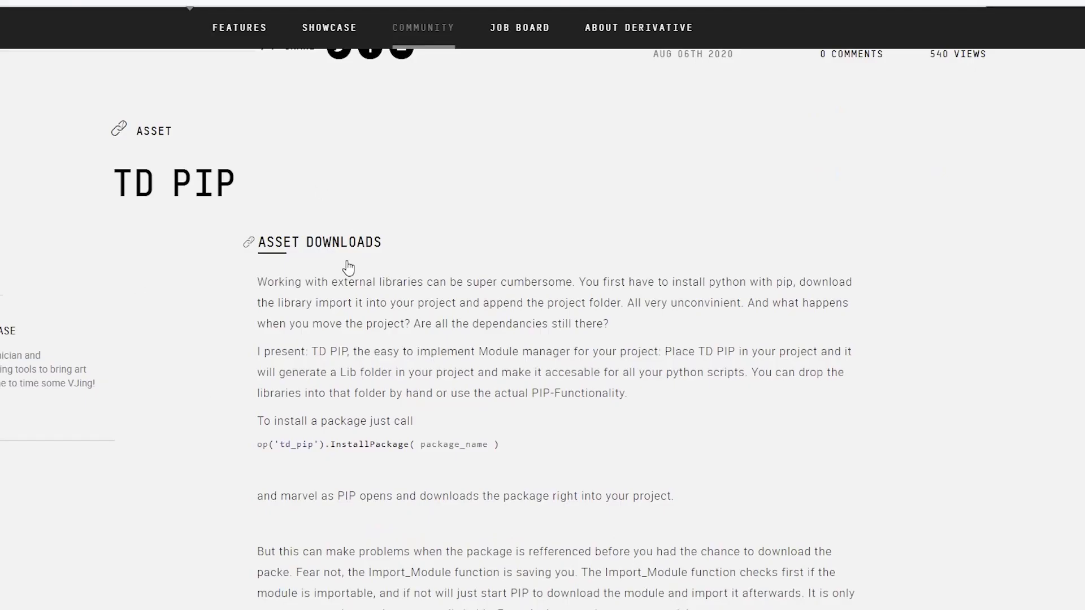
Follow the TD PIP post's OLIB link and download version 1.10.
scroll(down, 3)
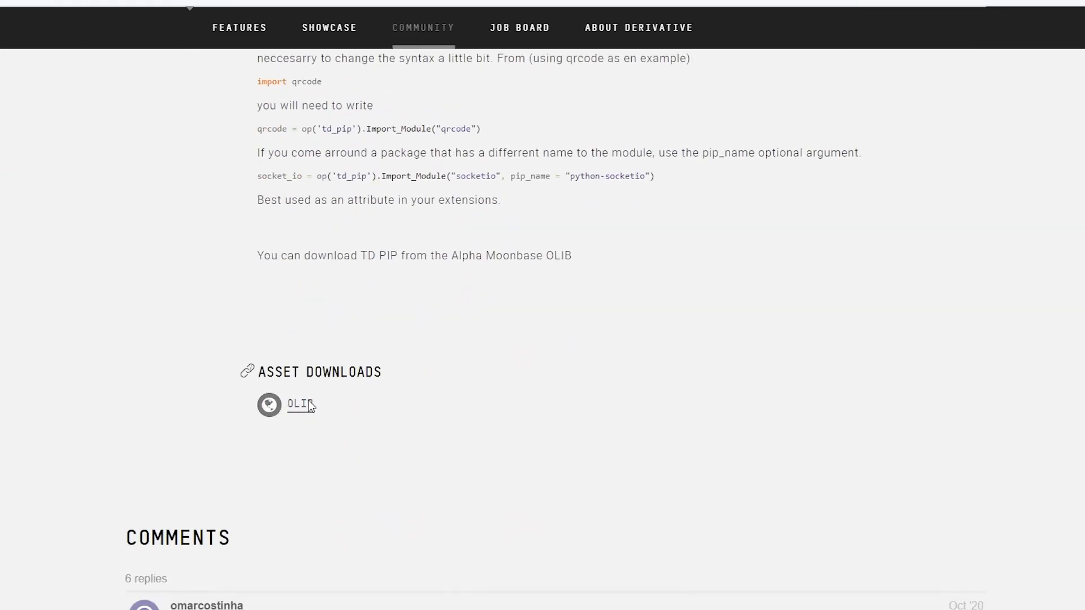
click(299, 404)
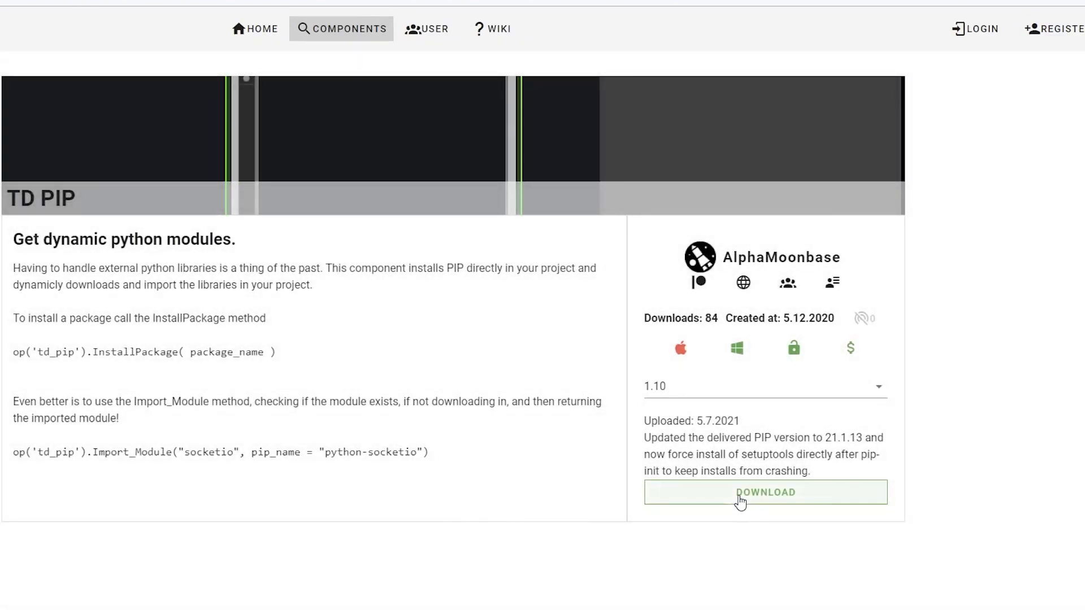
click(764, 492)
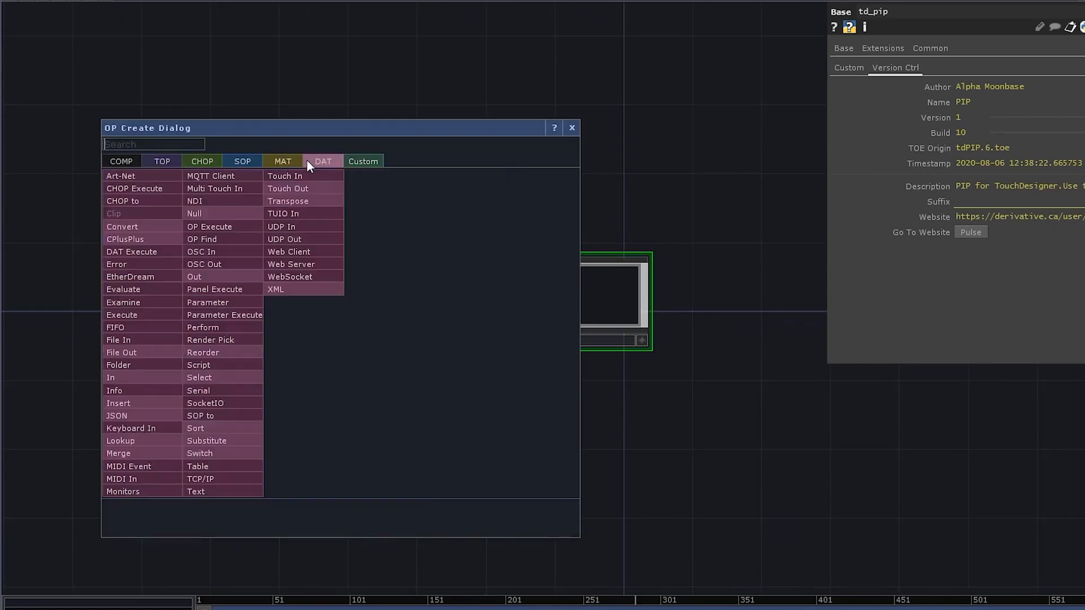
Add an Execute DAT and write 'import svgpathtools as svg' in its script.
text(exe)
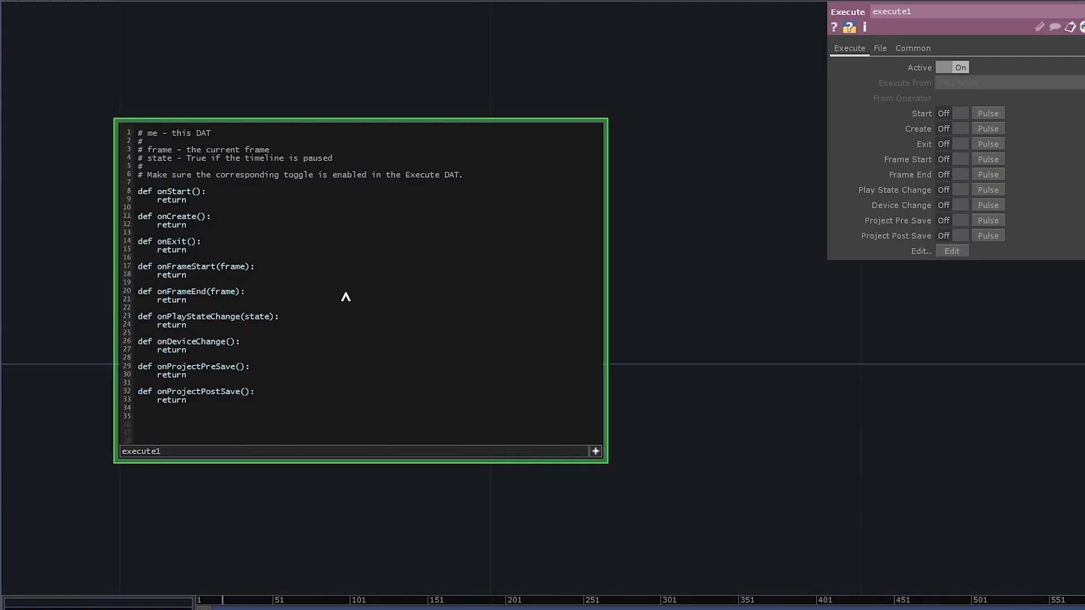
text(import svgpath)
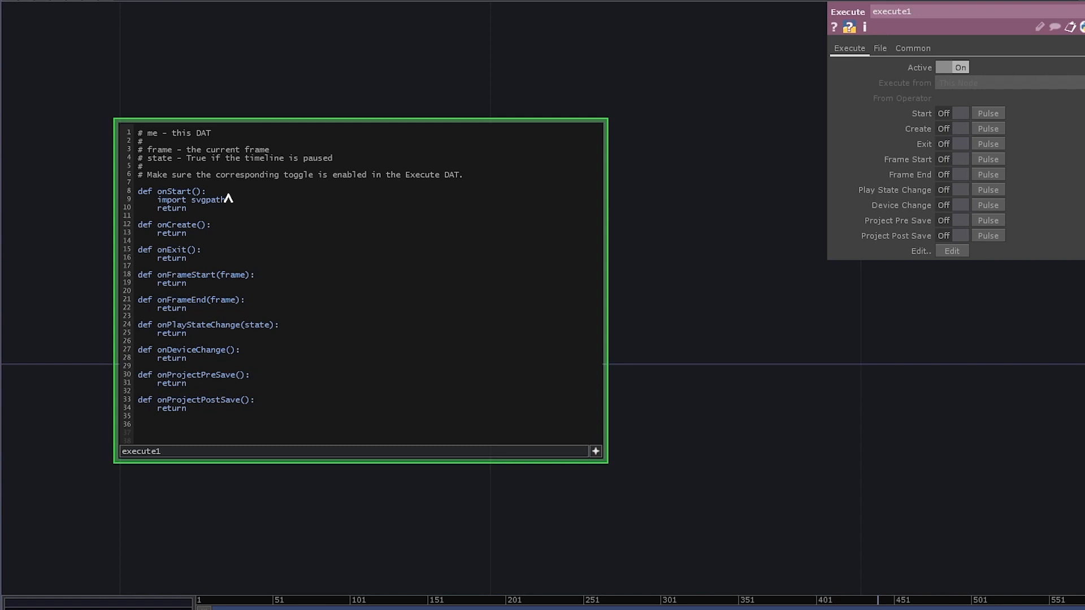
text(tools as svg)
text(print(svg))
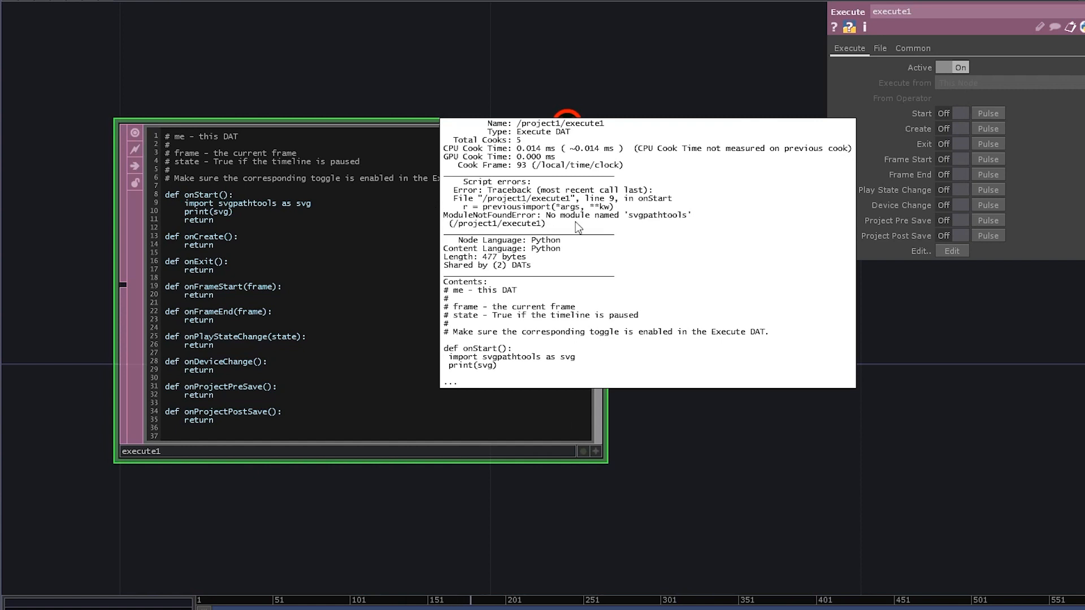
mouse_move(678, 221)
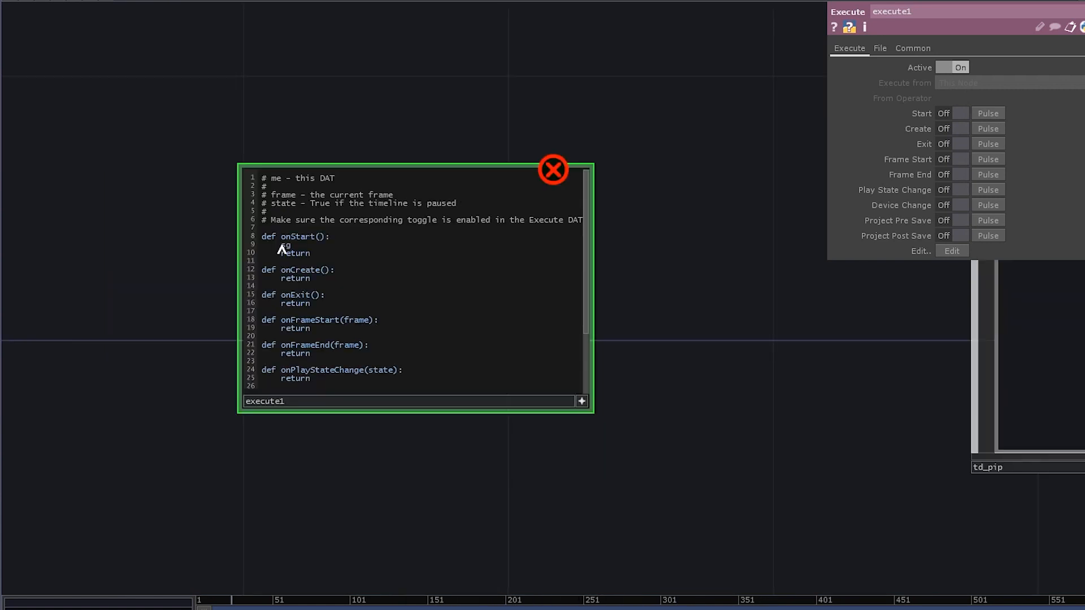
Write svg = op('td_pip').Import_Module('svgpathtools') in the onStart callback.
text(avg =)
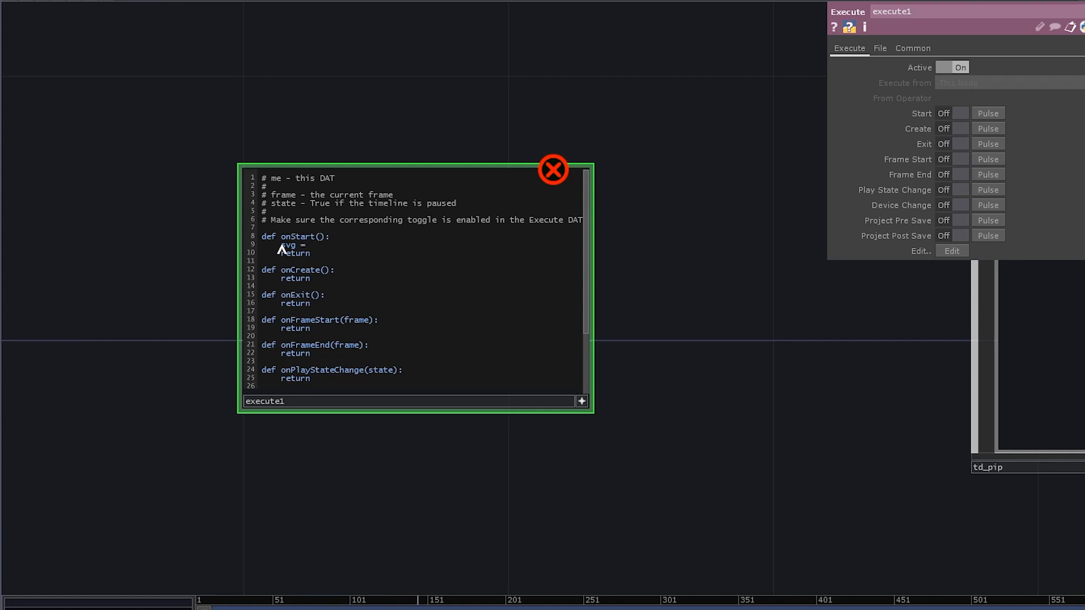
text(op(')
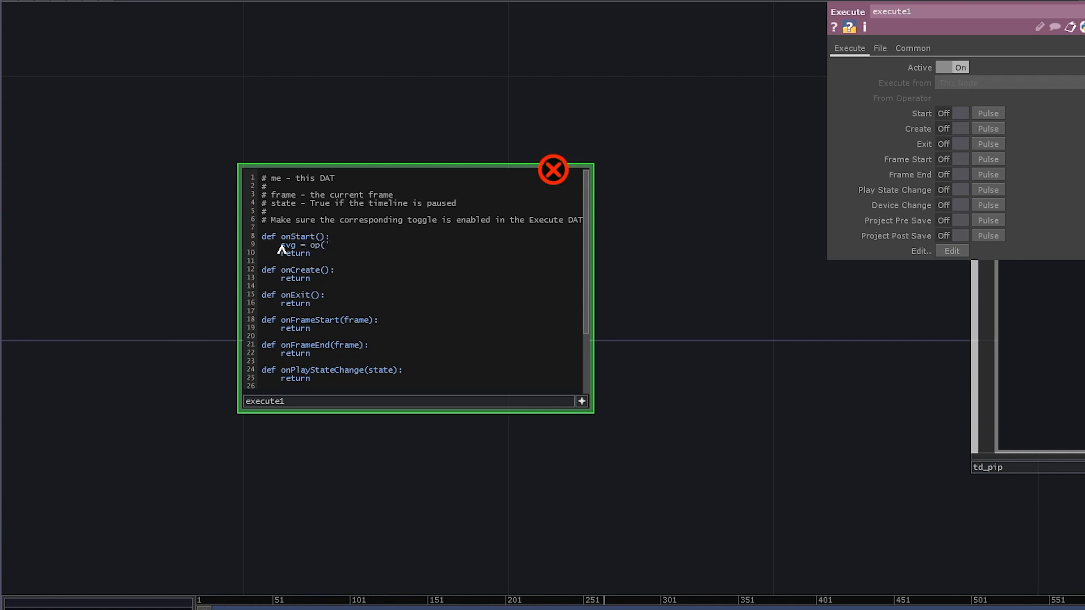
text(td_pip')
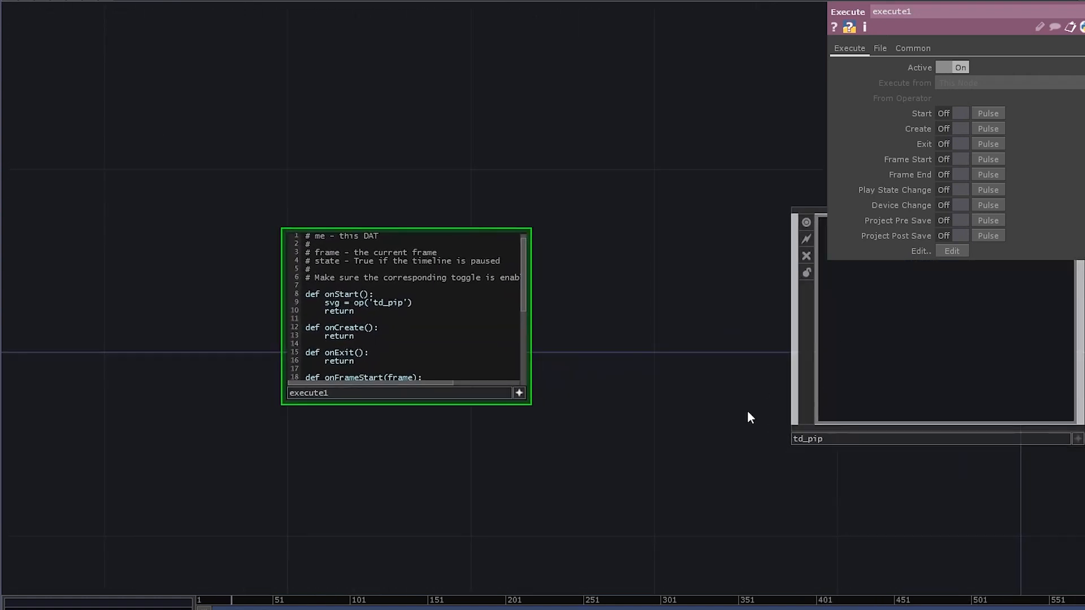
text(.I)
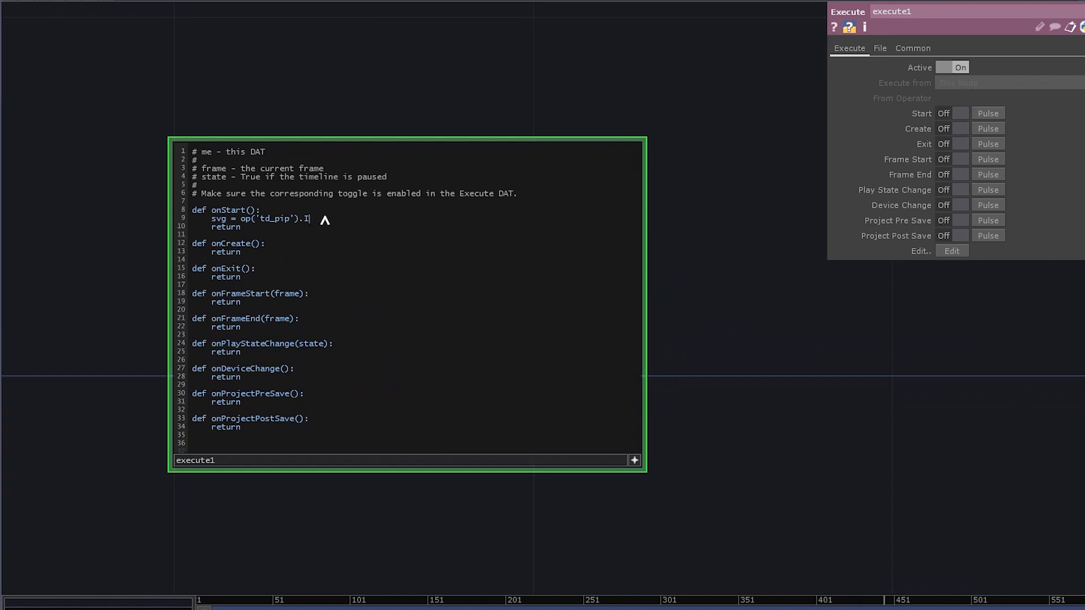
text(mport_Mo)
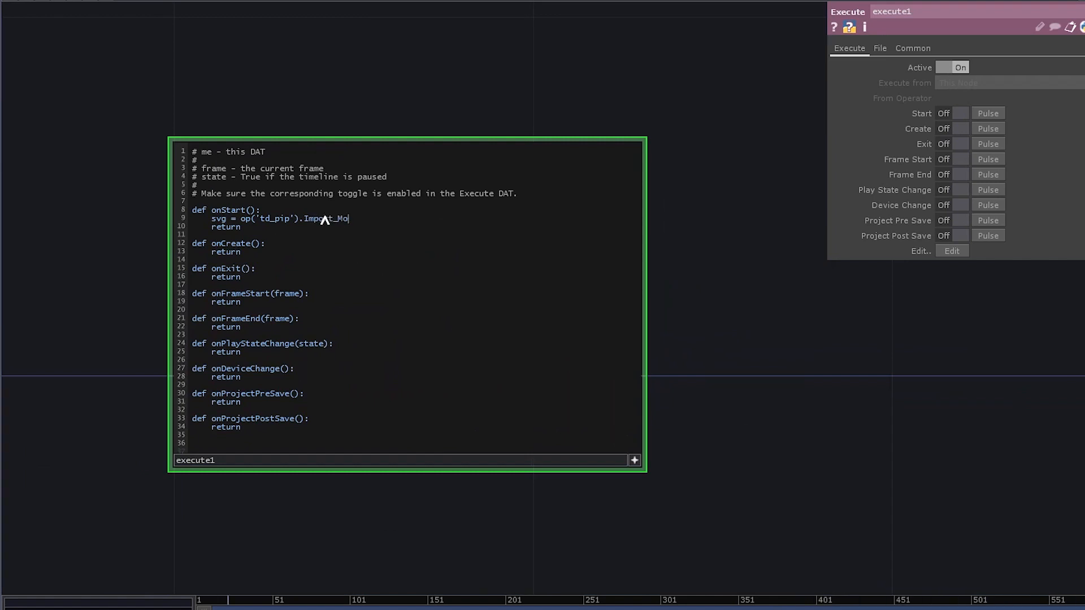
text(dule(')
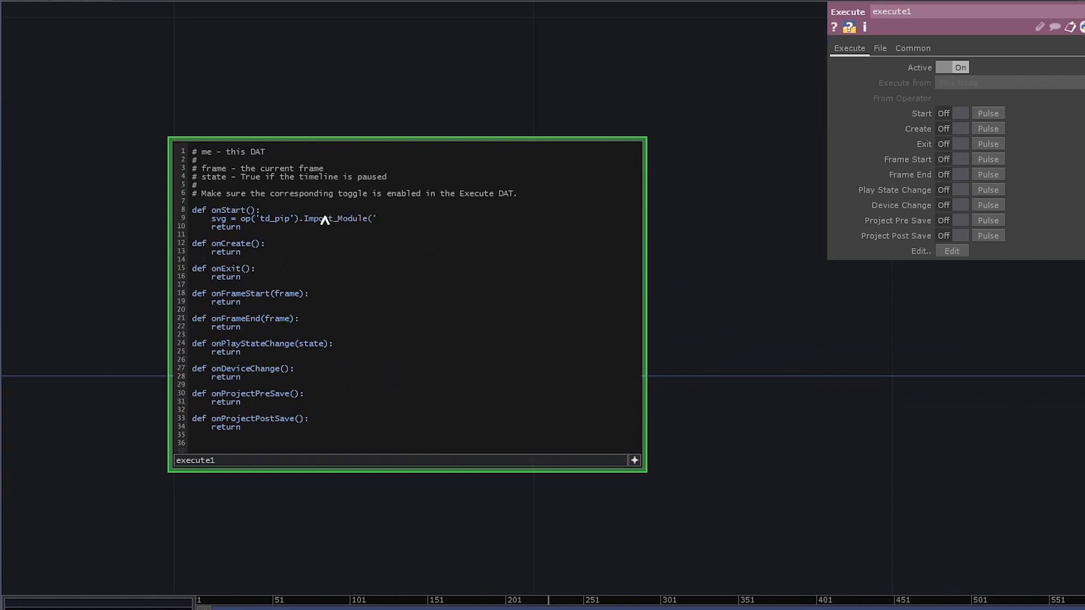
text(svgpathtoold)
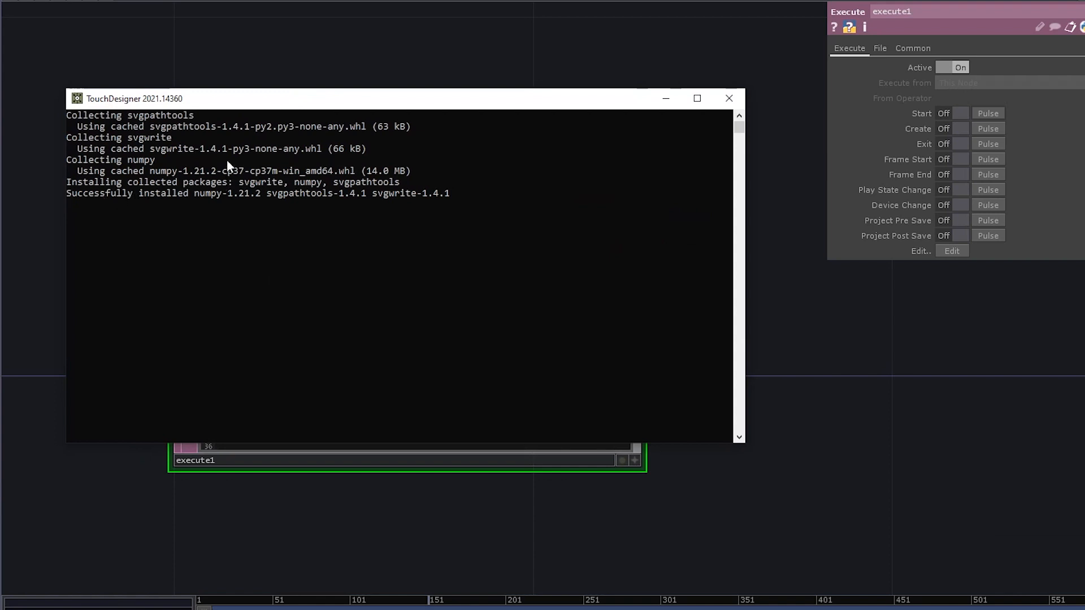
mouse_move(249, 213)
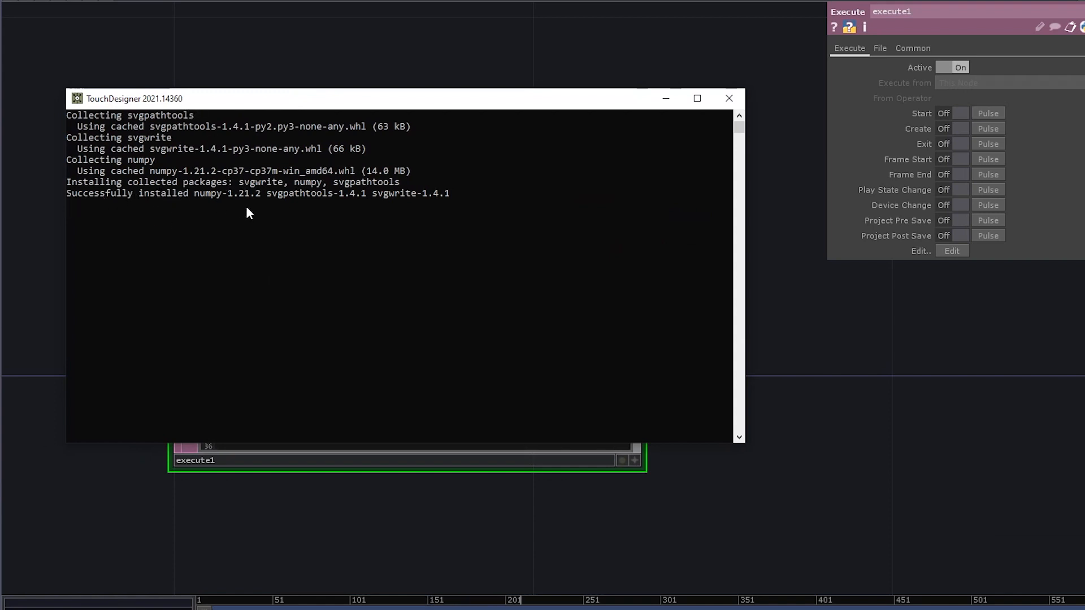
mouse_move(345, 210)
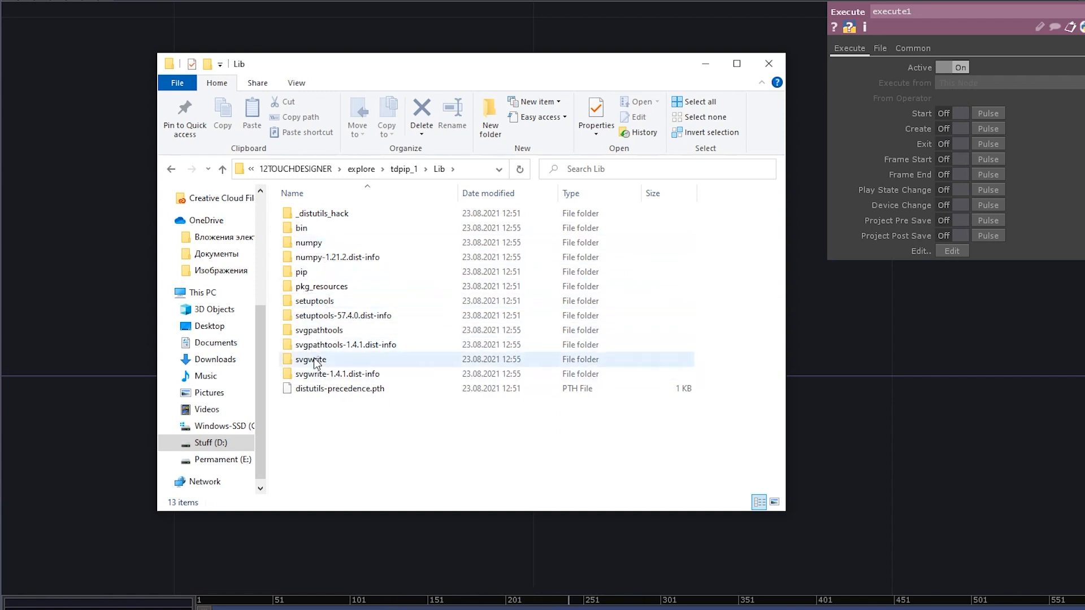
Point out the installed svgwrite package folder in tdpip_1\Lib.
click(337, 374)
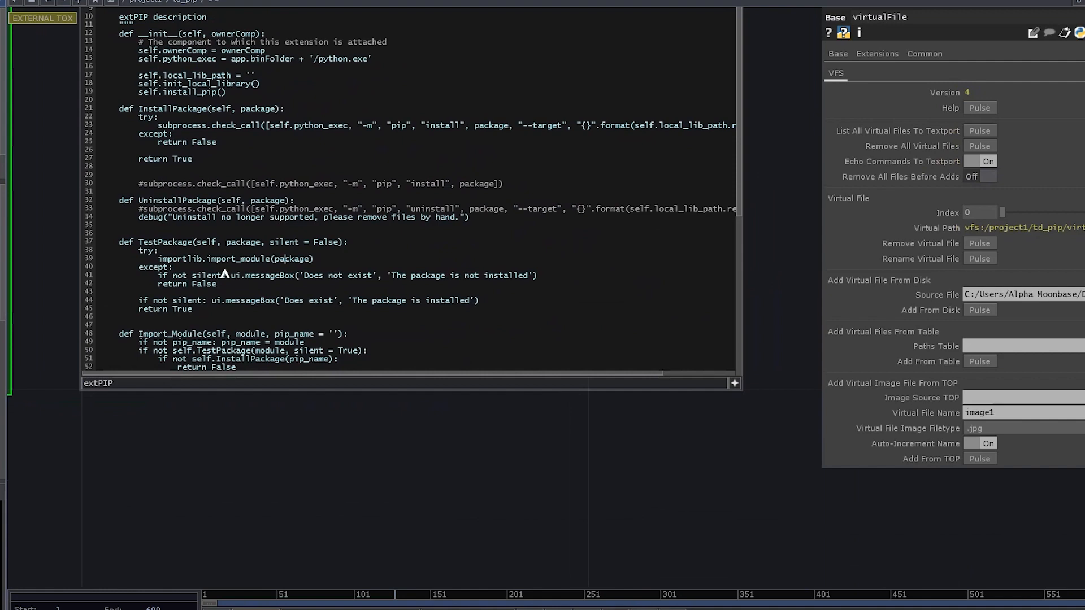
Scroll through extPIP's Import_Module and install_pip code, then return to execute1.
scroll(down, 3)
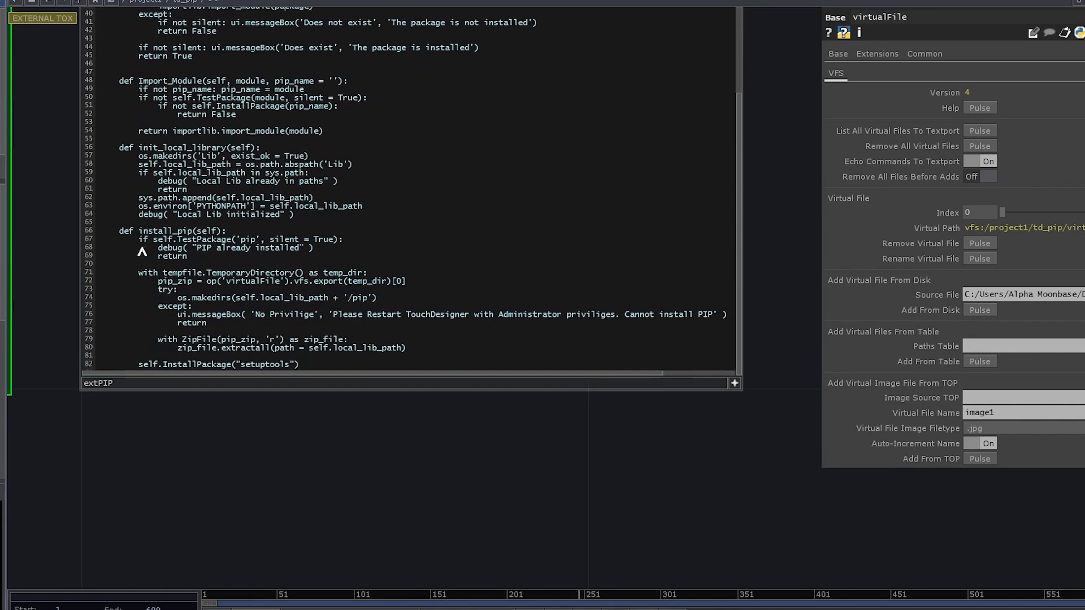
double_click(161, 231)
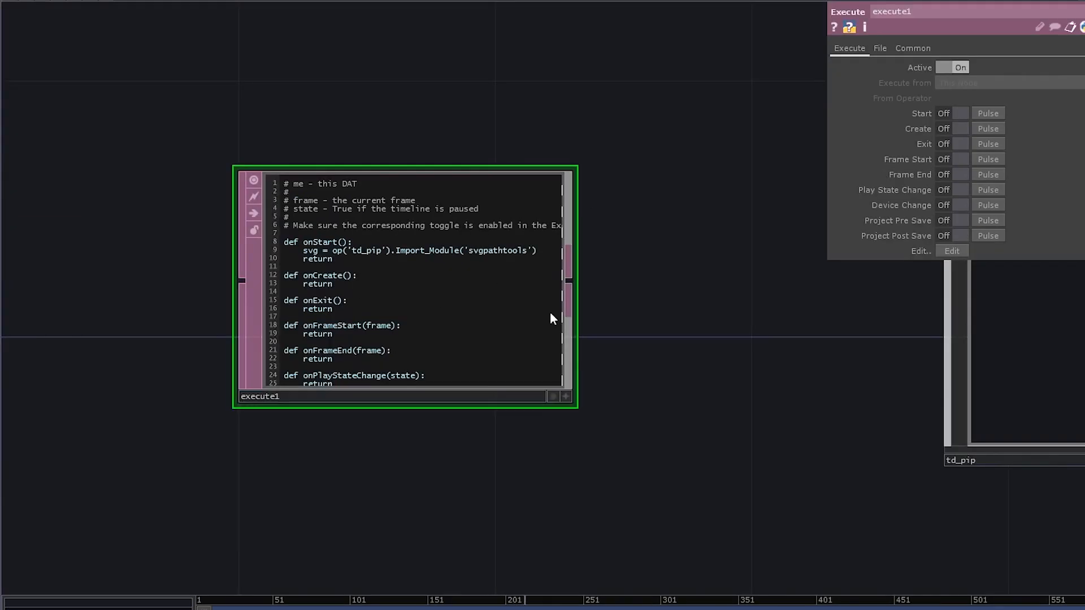
mouse_move(422, 291)
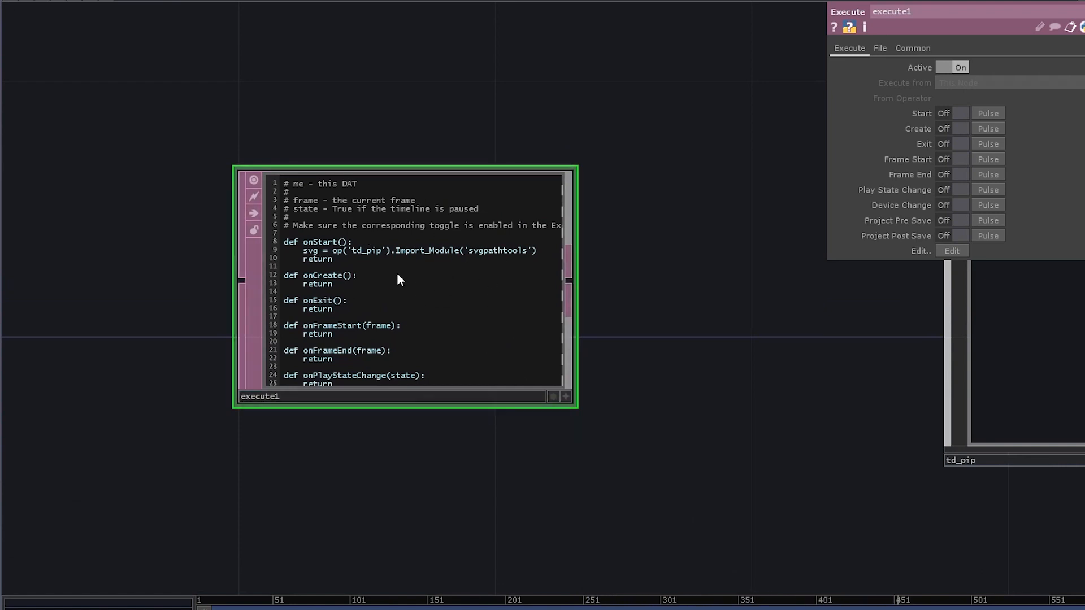
mouse_move(408, 268)
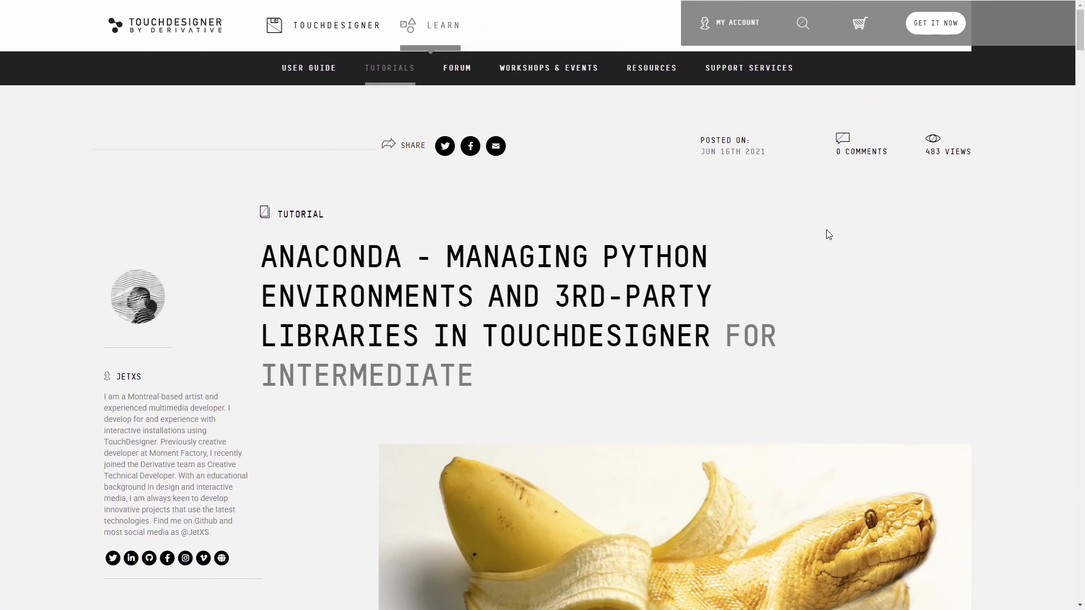
Scroll the Anaconda tutorial down to its Anaconda/Miniconda installer downloads section.
scroll(down, 3)
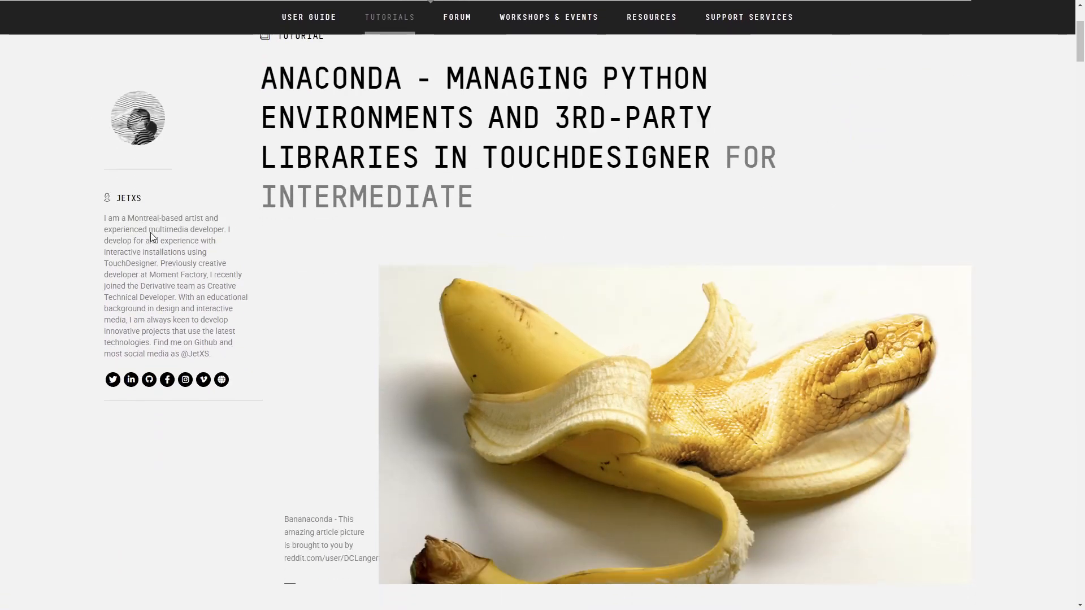
scroll(down, 3)
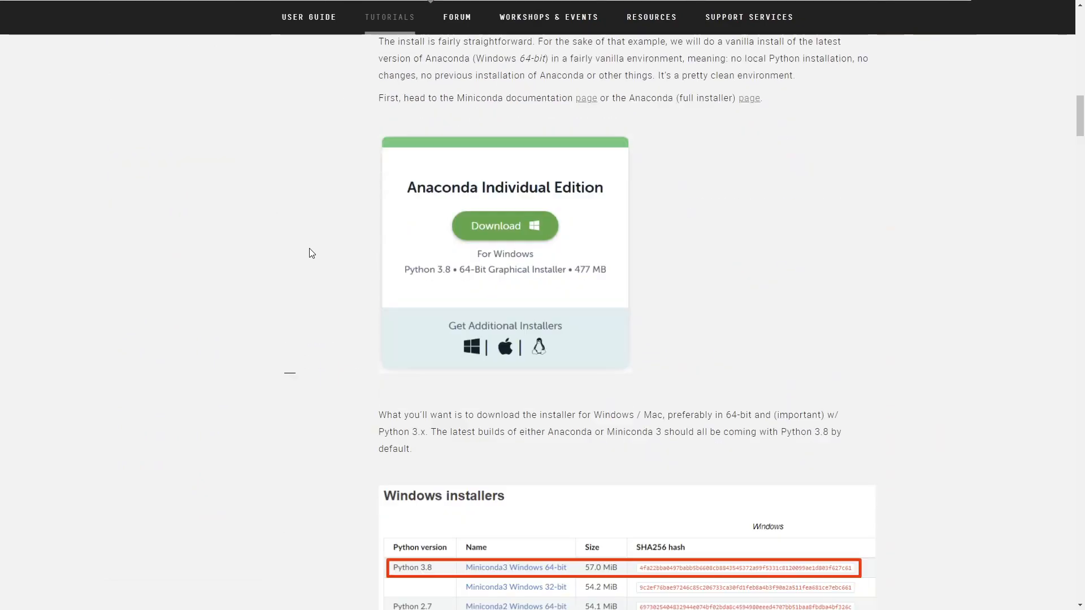